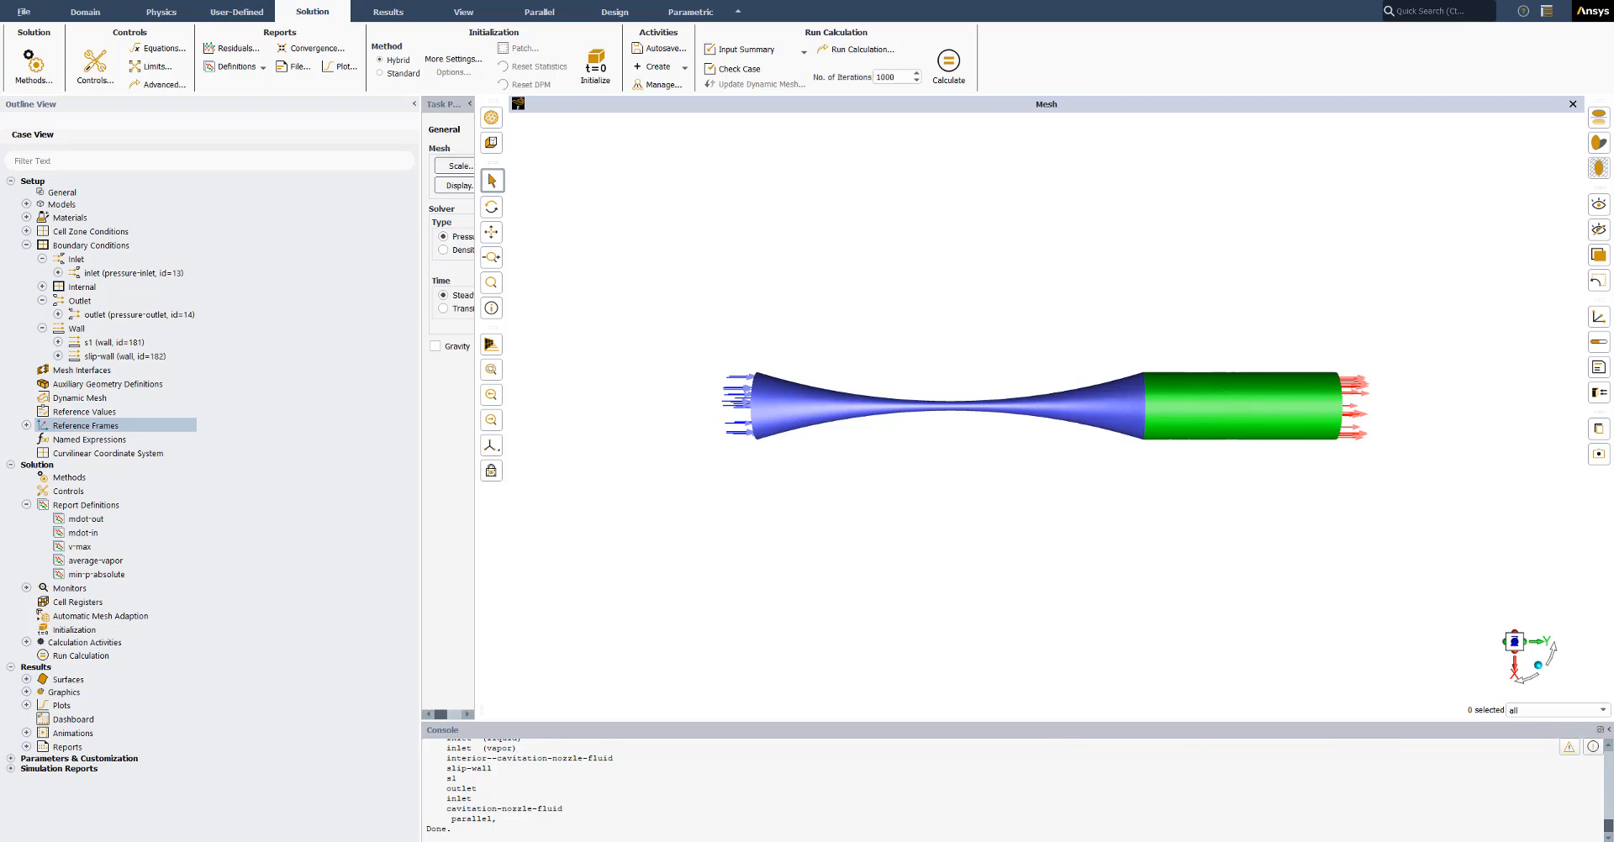
mouse_move(986, 291)
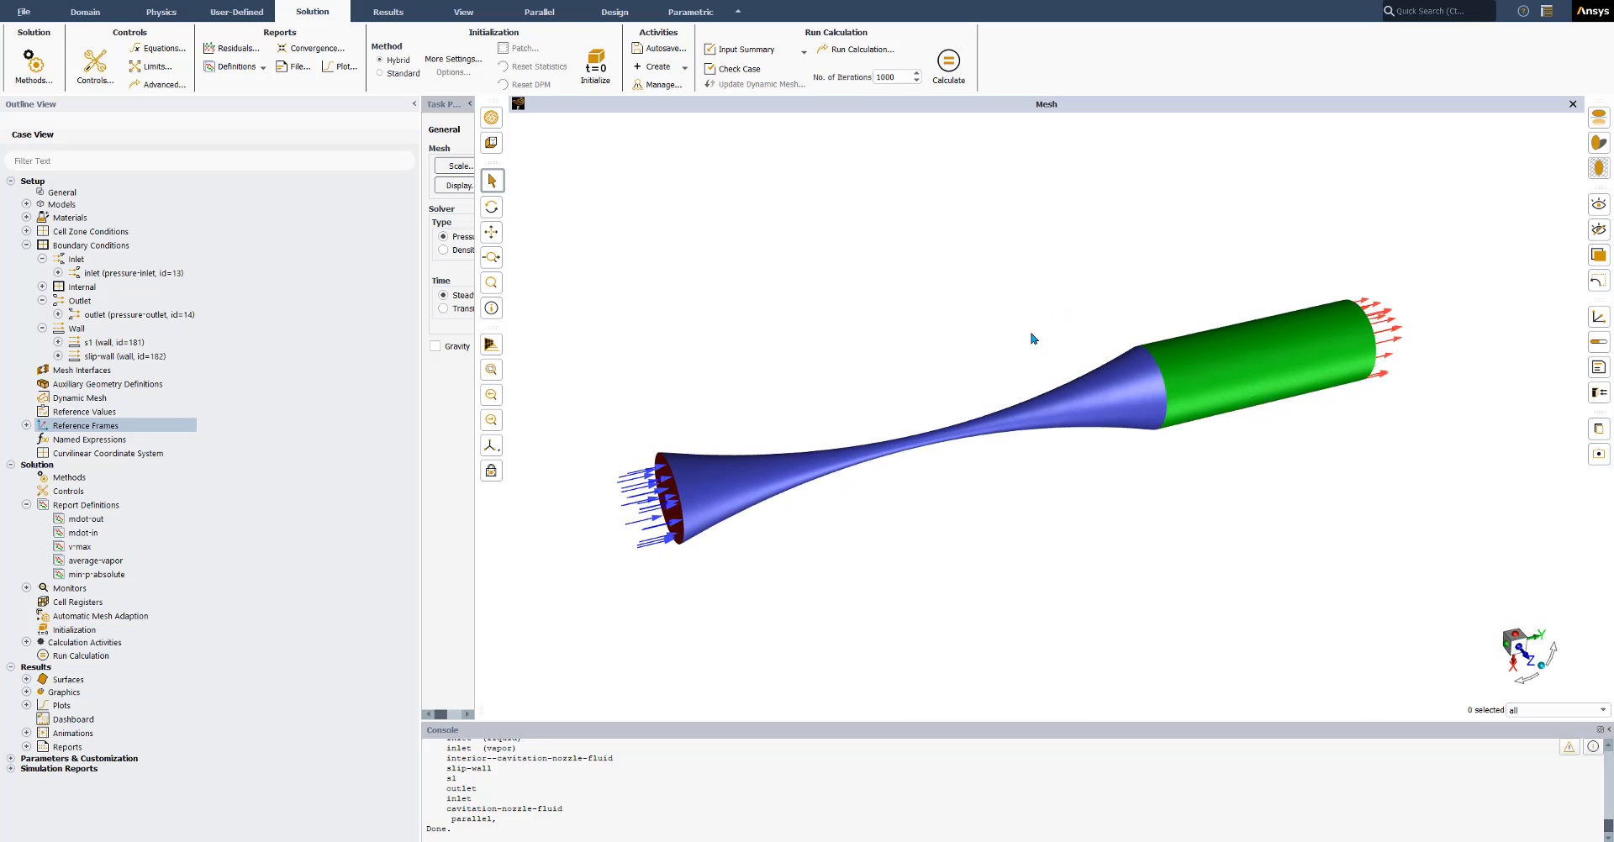
Glance at the materials, then review the multiphase model and keep Mixture.
left_click(162, 12)
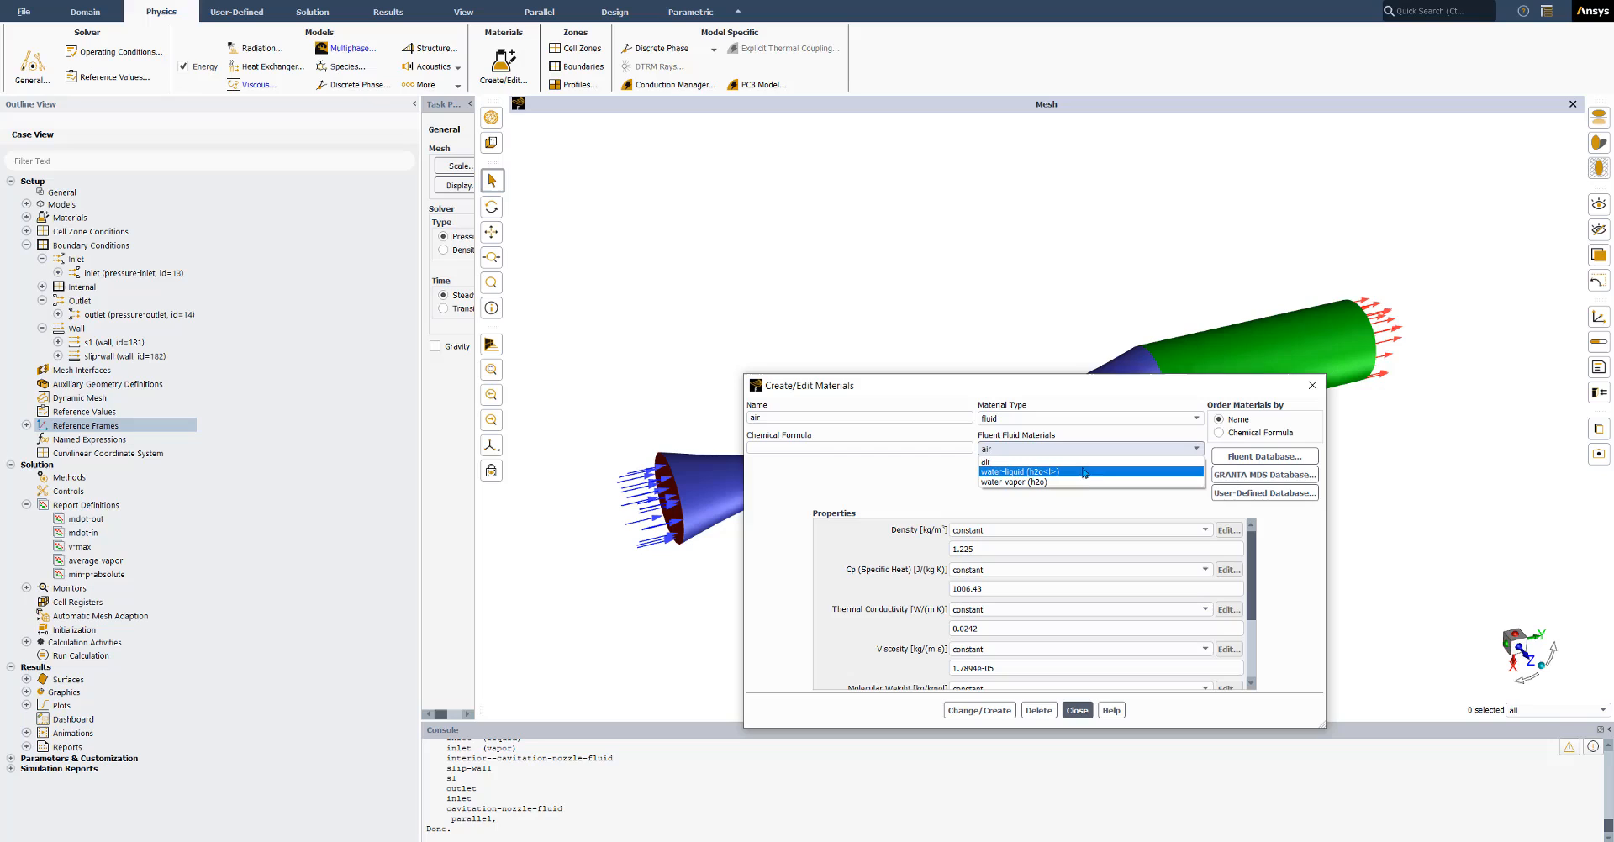
left_click(1075, 711)
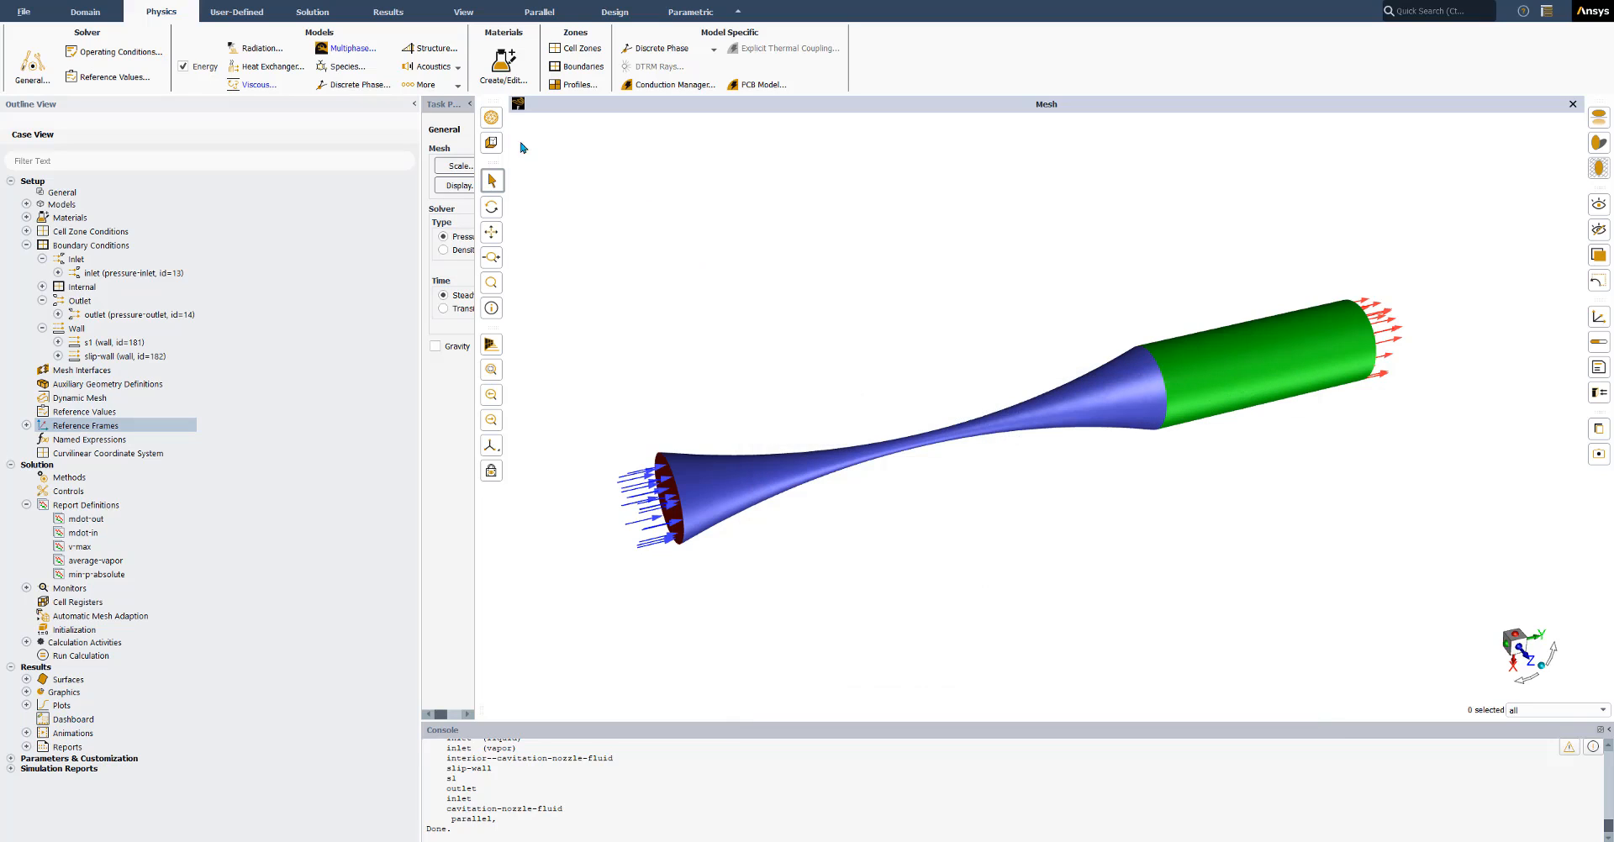
left_click(349, 47)
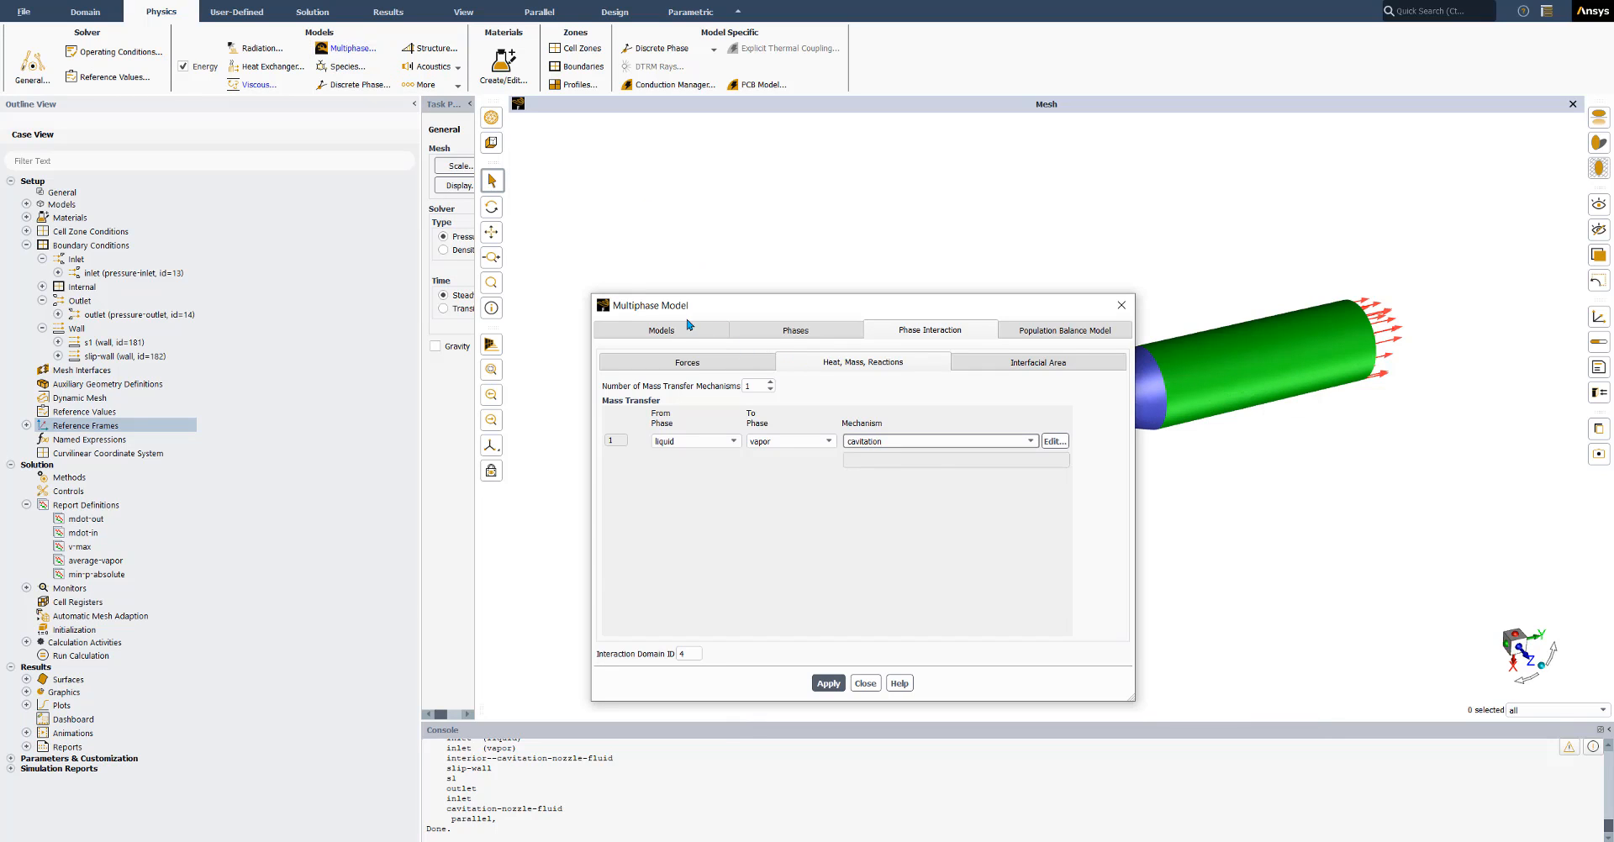
left_click(658, 330)
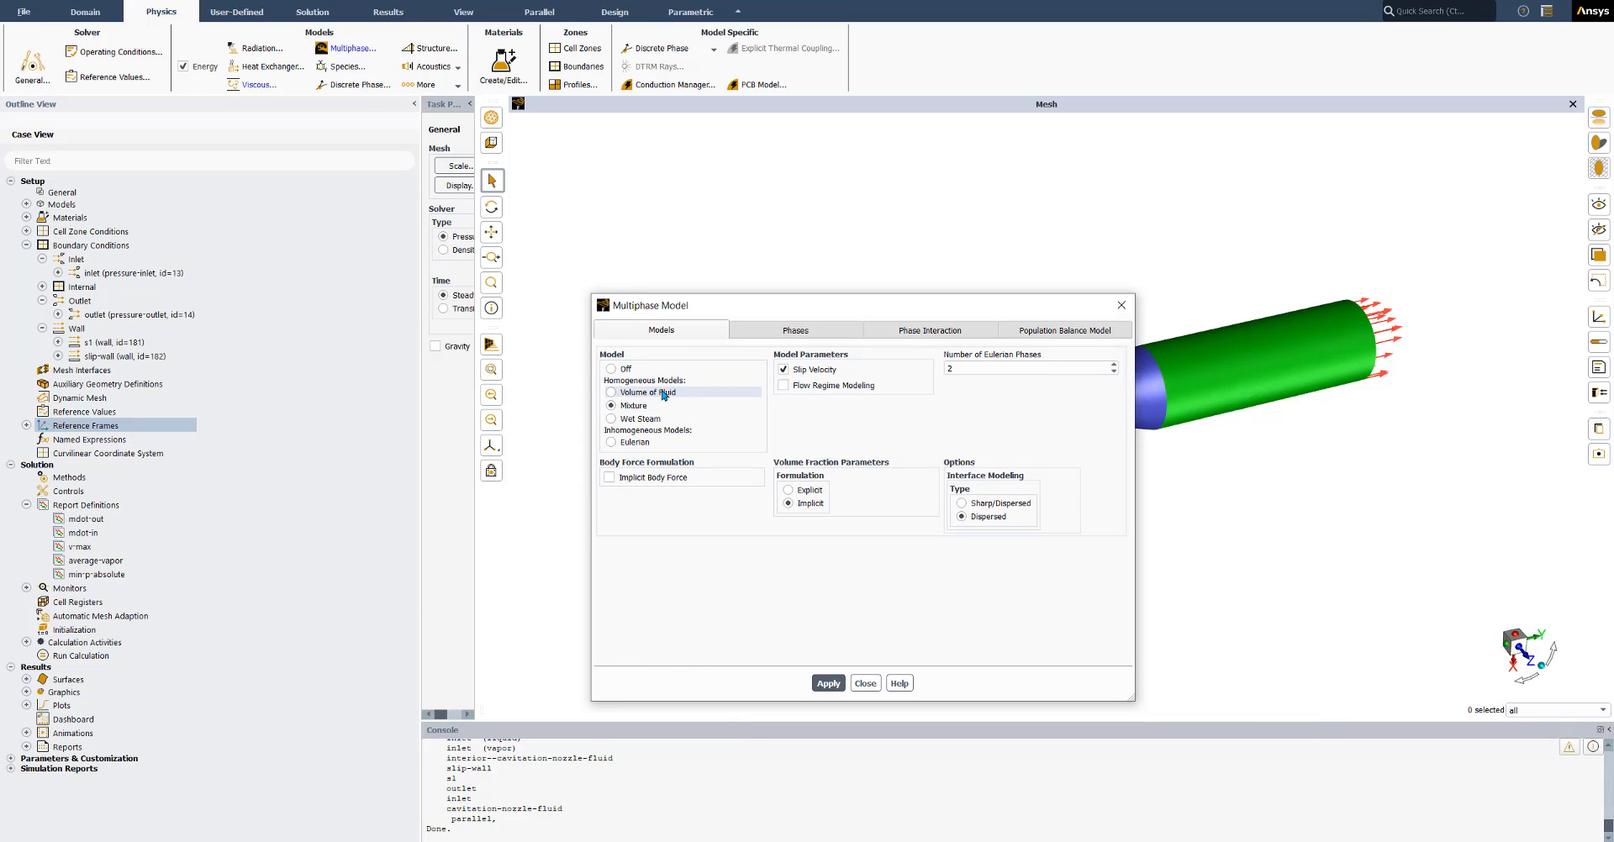
left_click(632, 405)
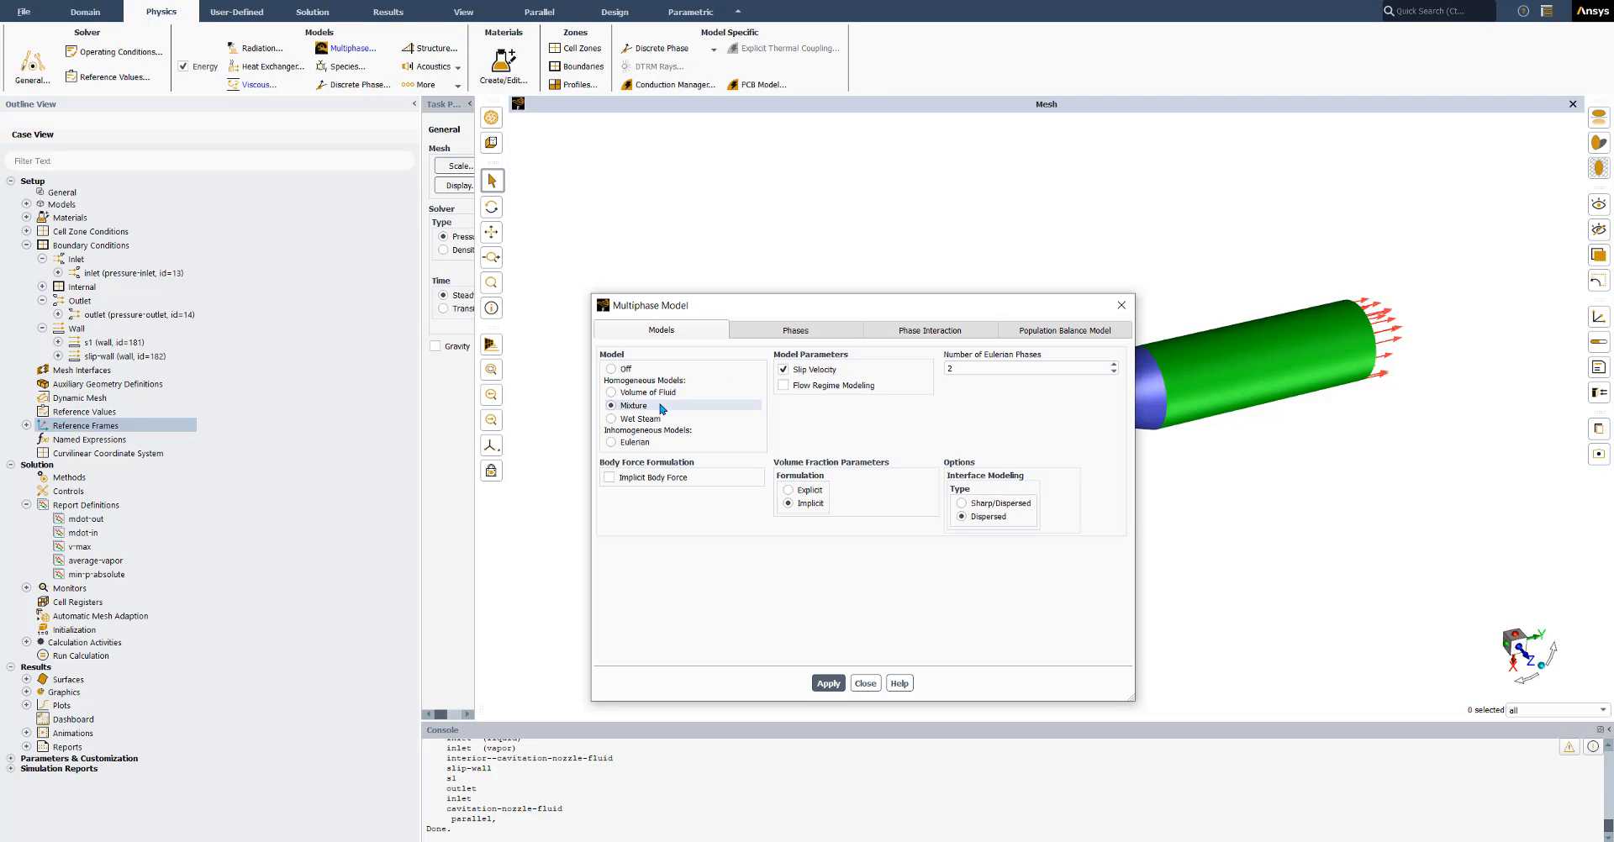
Review the liquid and vapor phases and the liquid-to-vapor phase interaction.
left_click(795, 330)
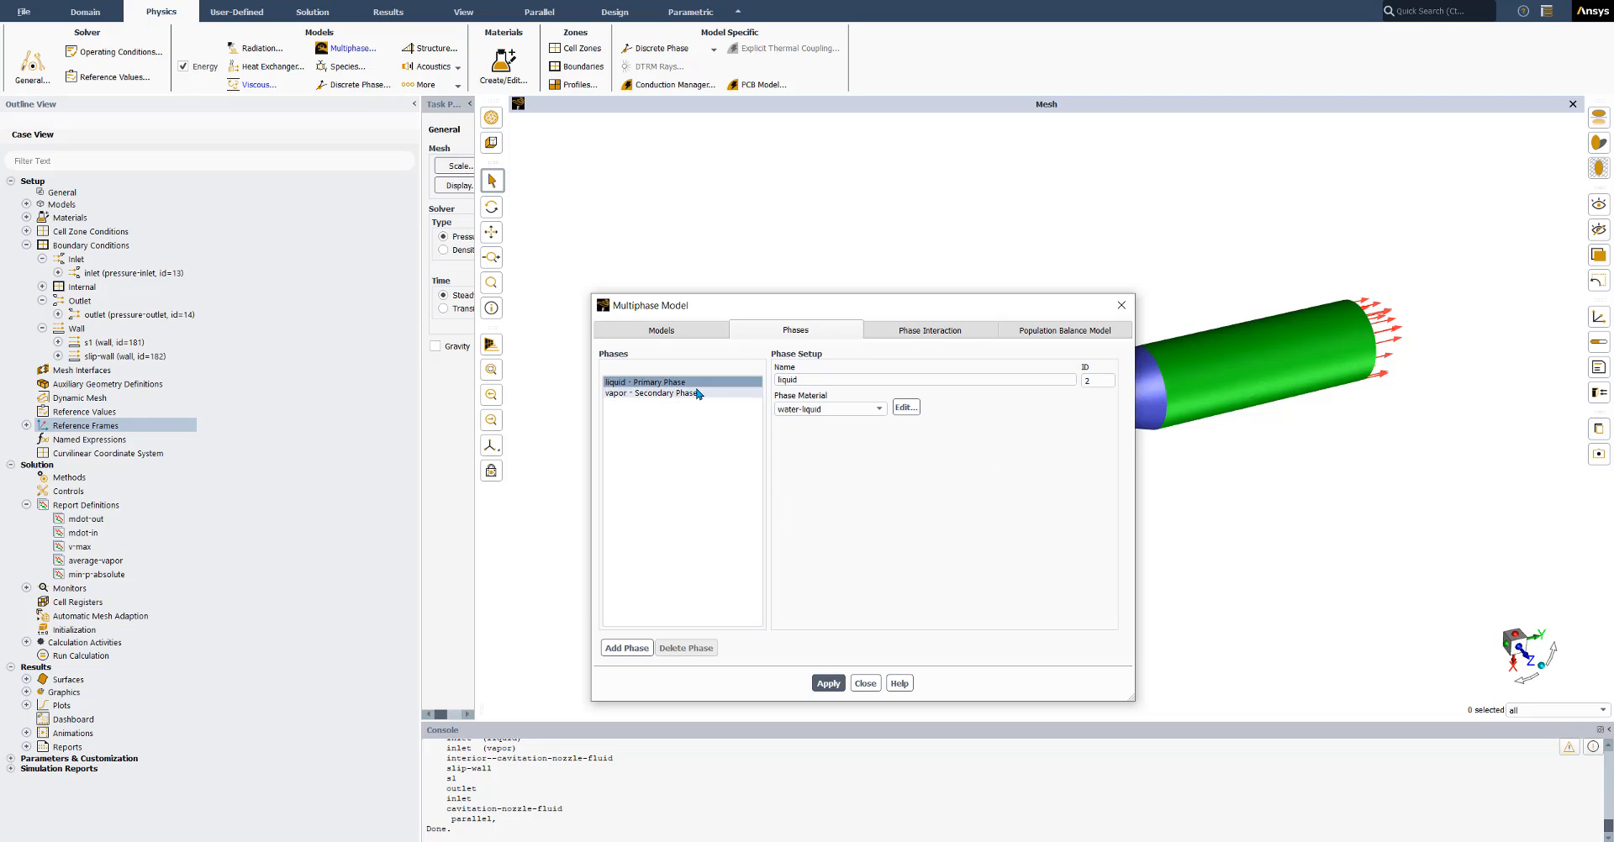
left_click(653, 393)
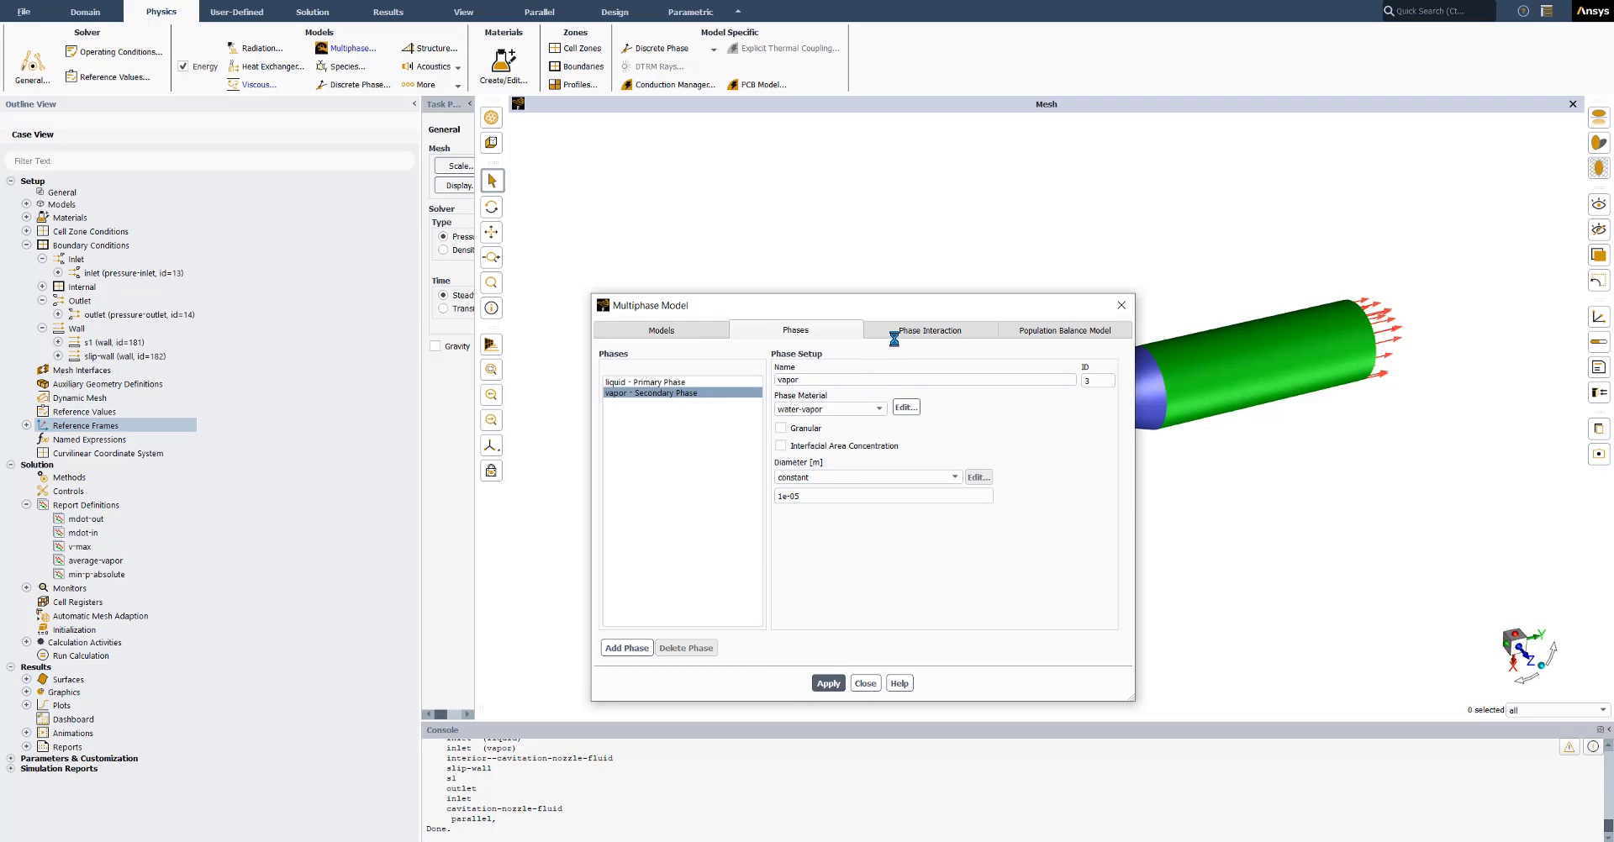
left_click(930, 329)
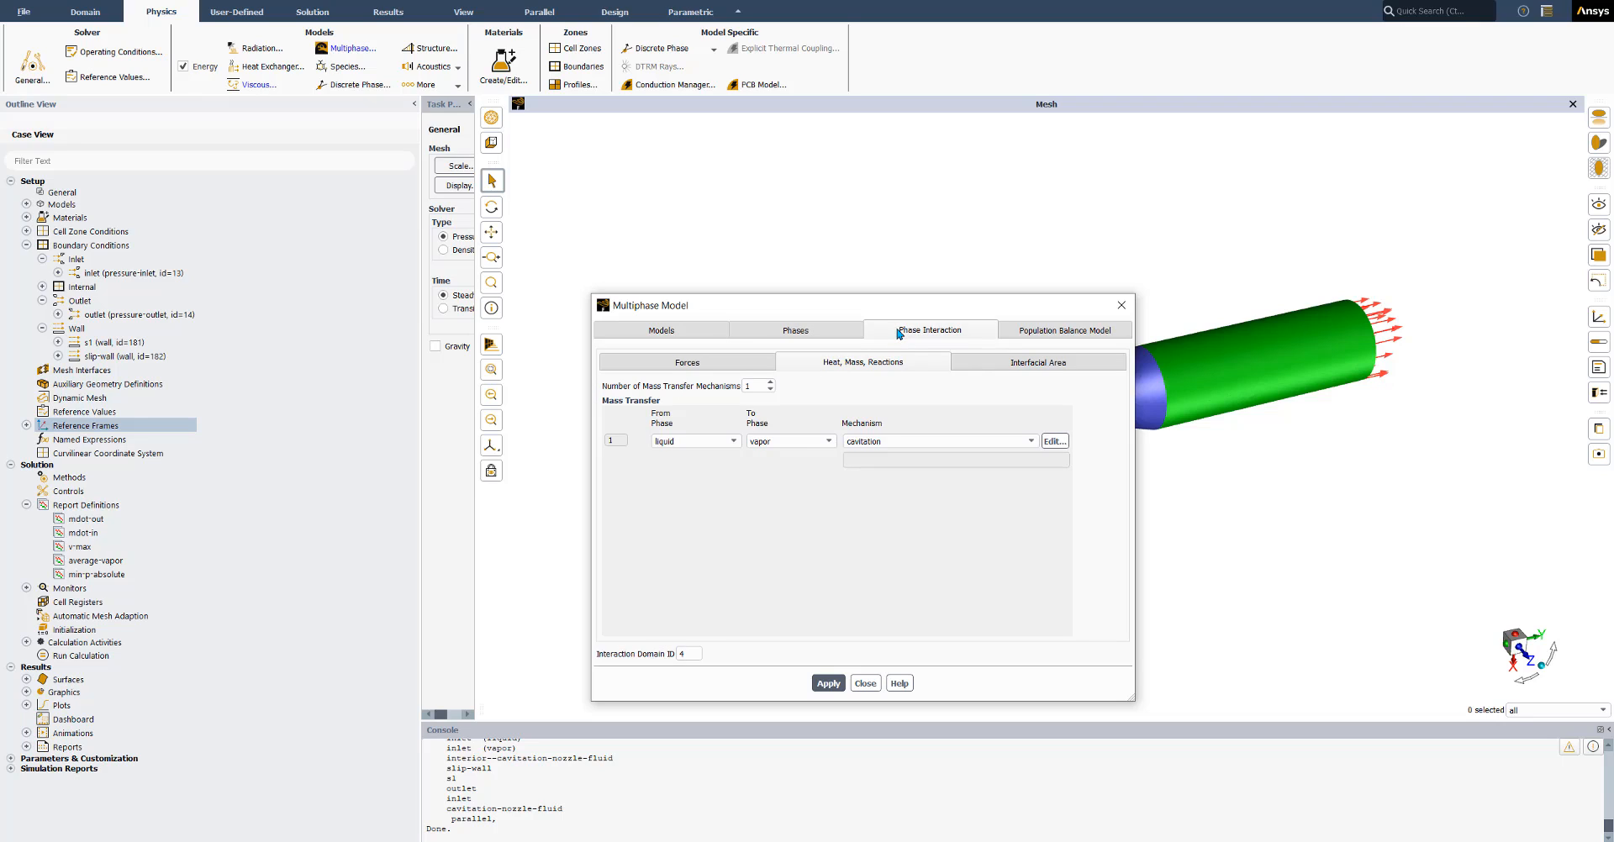
mouse_move(891, 369)
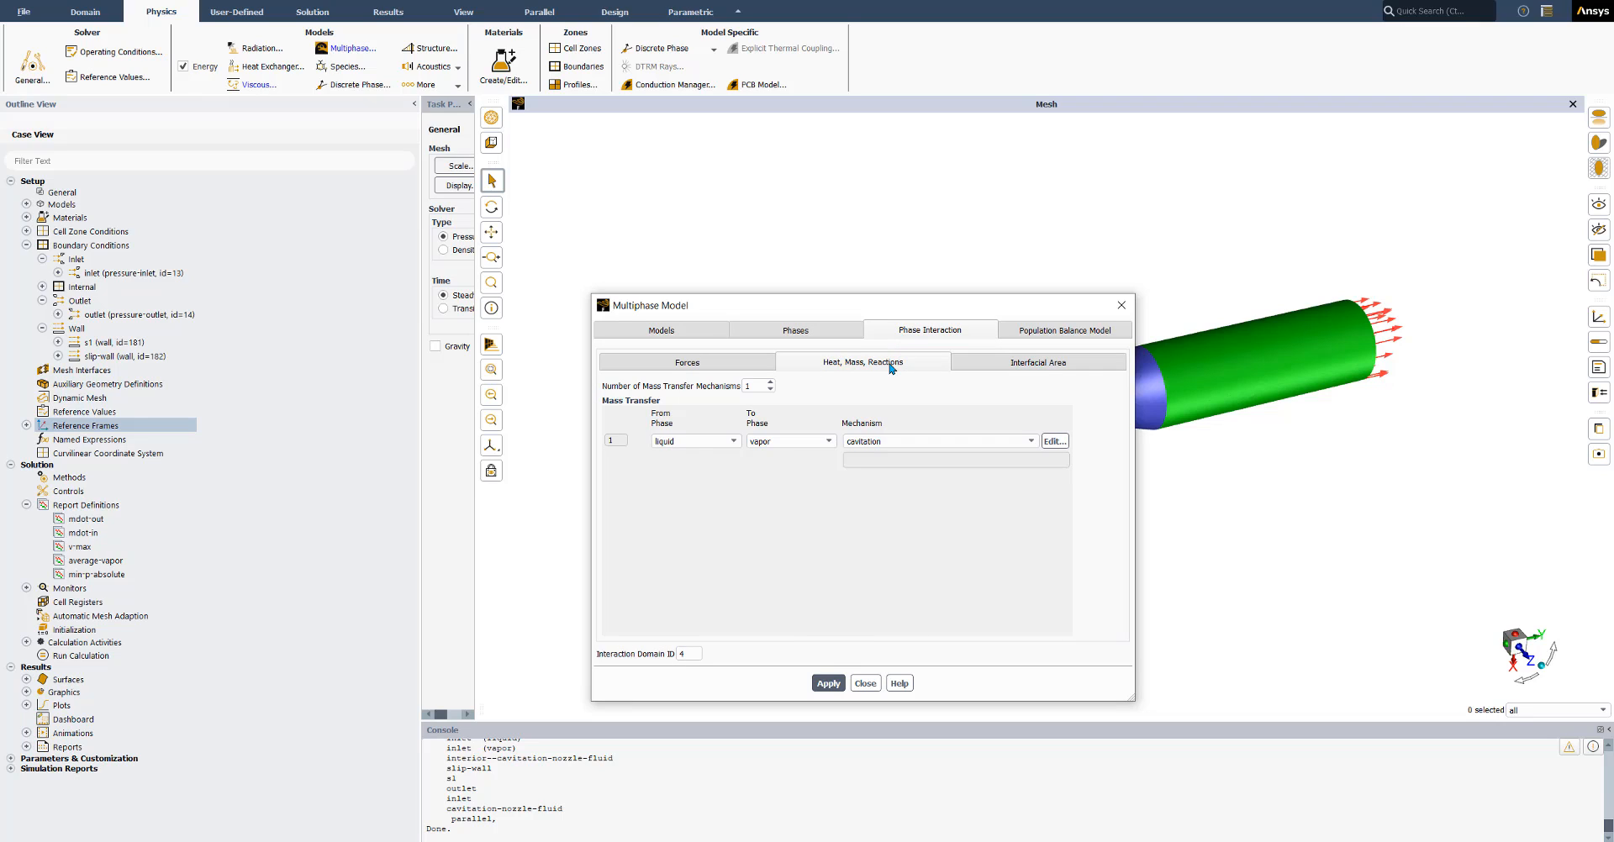
mouse_move(936, 414)
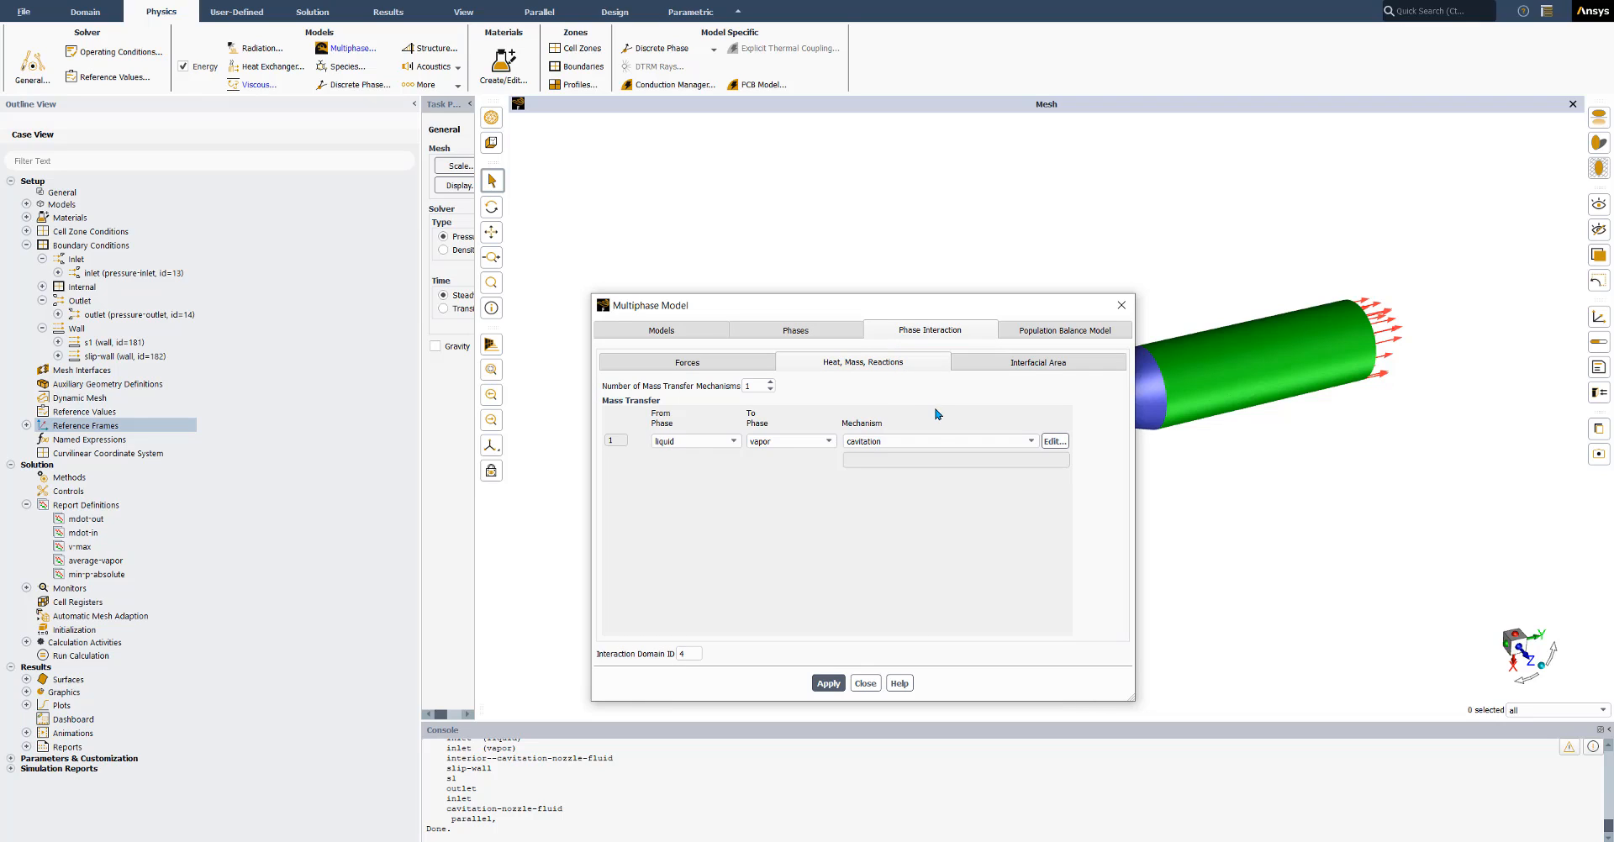
Select cavitation mass transfer with Schnerr-Sauer and a constant 3540 Pa vaporization pressure.
left_click(1030, 440)
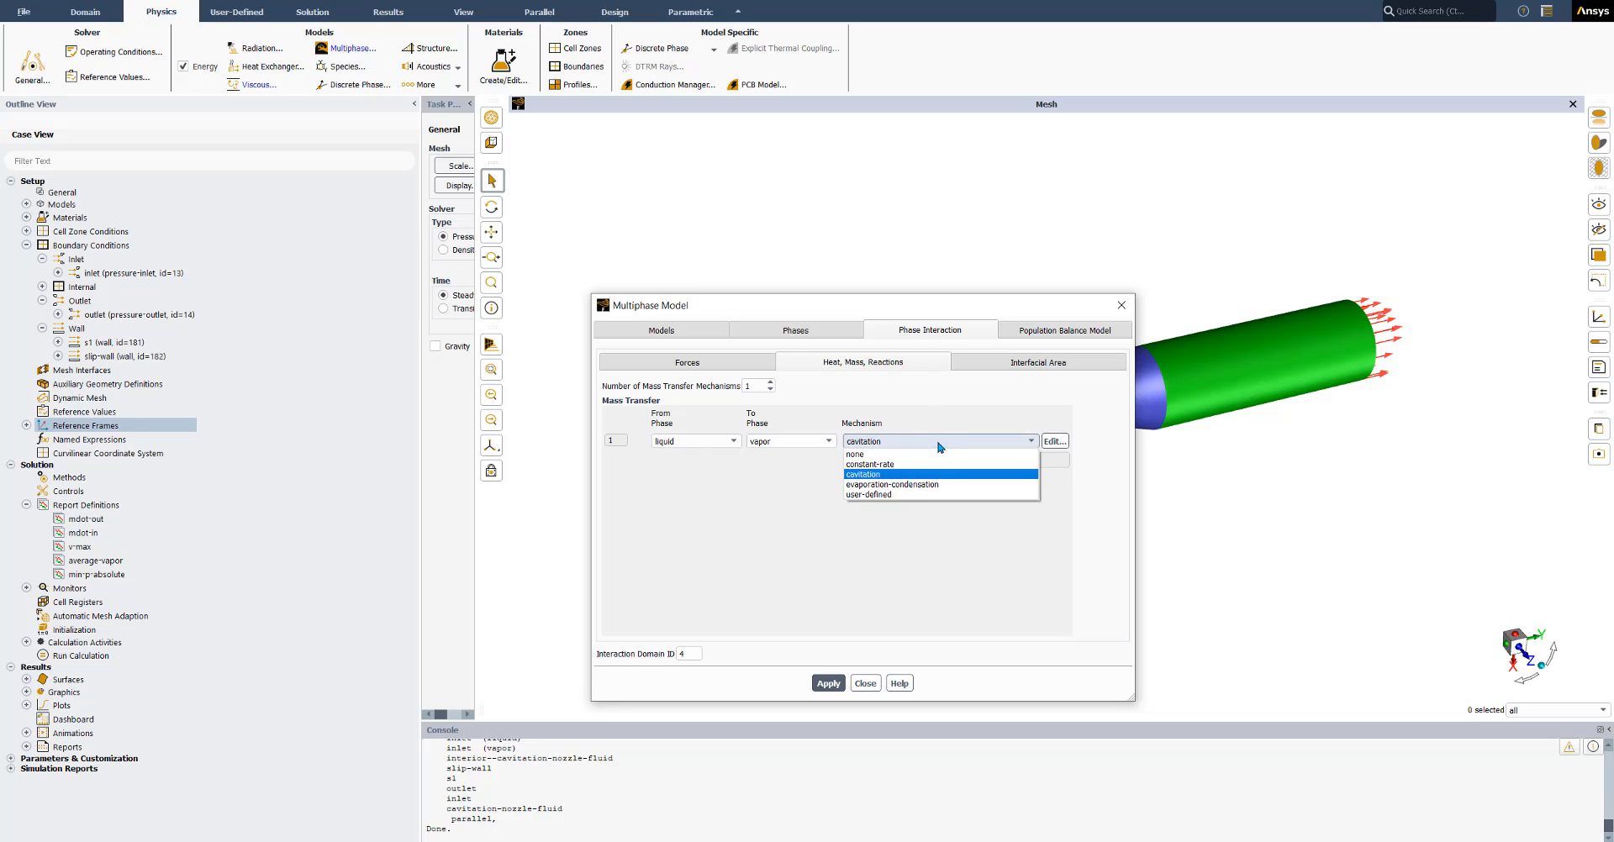
left_click(1052, 440)
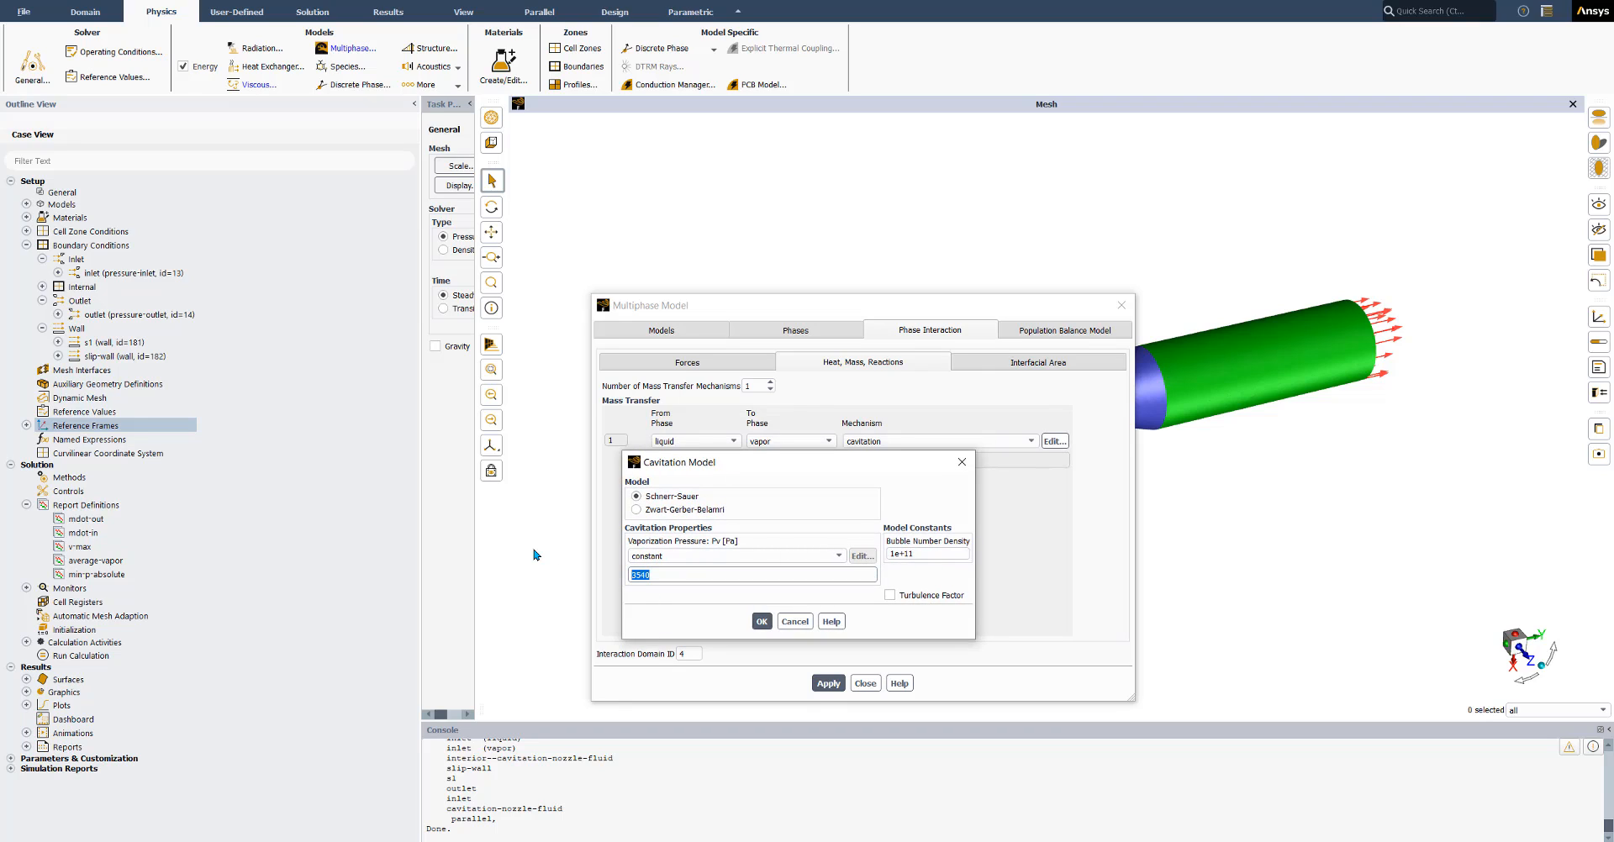
mouse_move(696, 618)
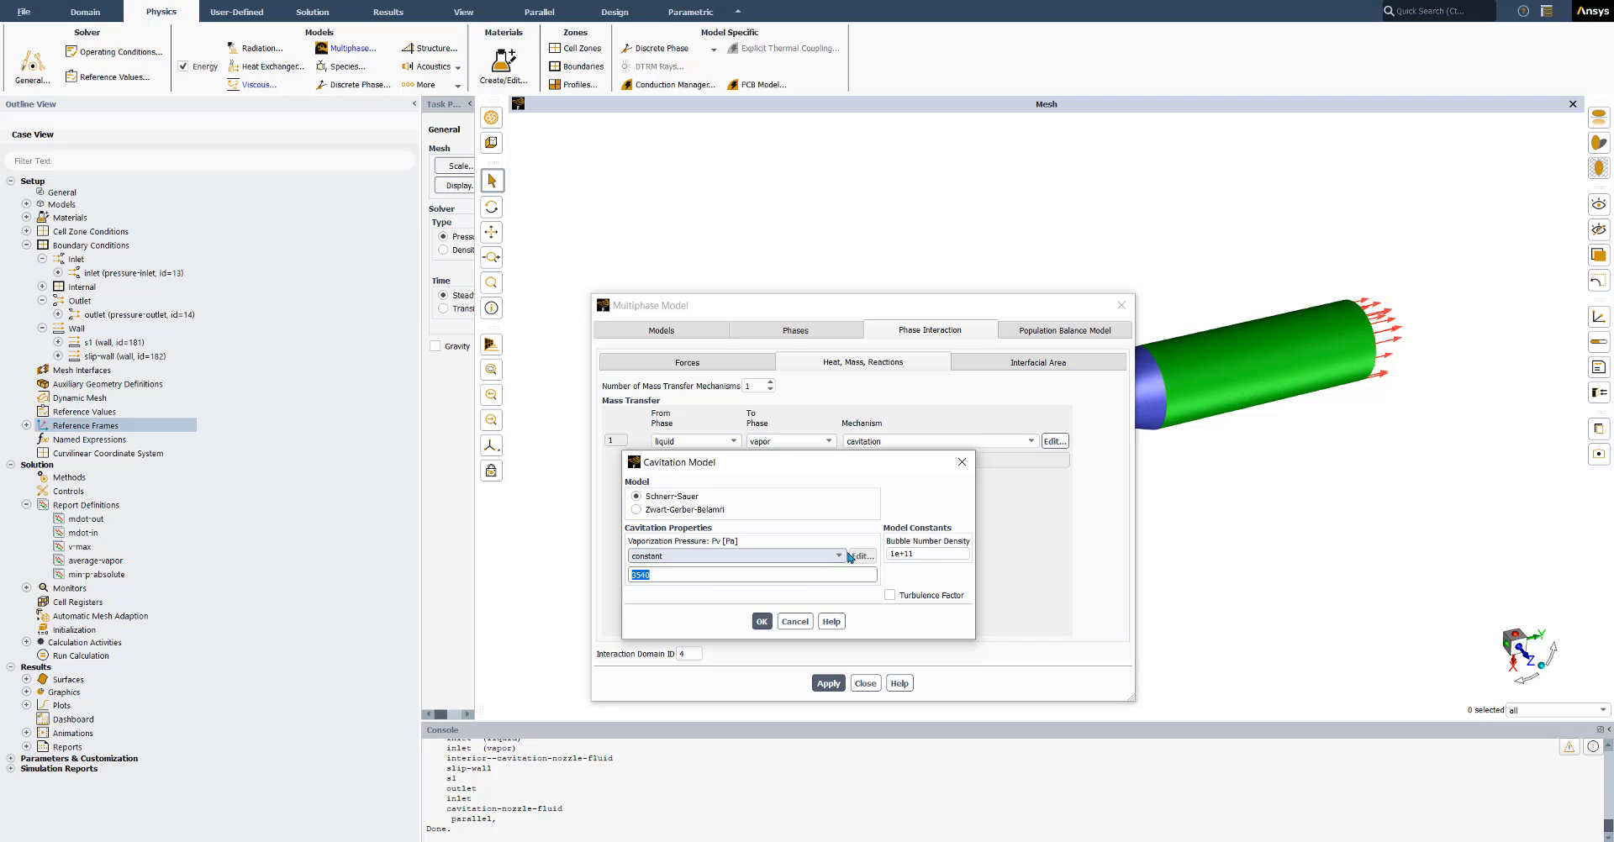
left_click(837, 556)
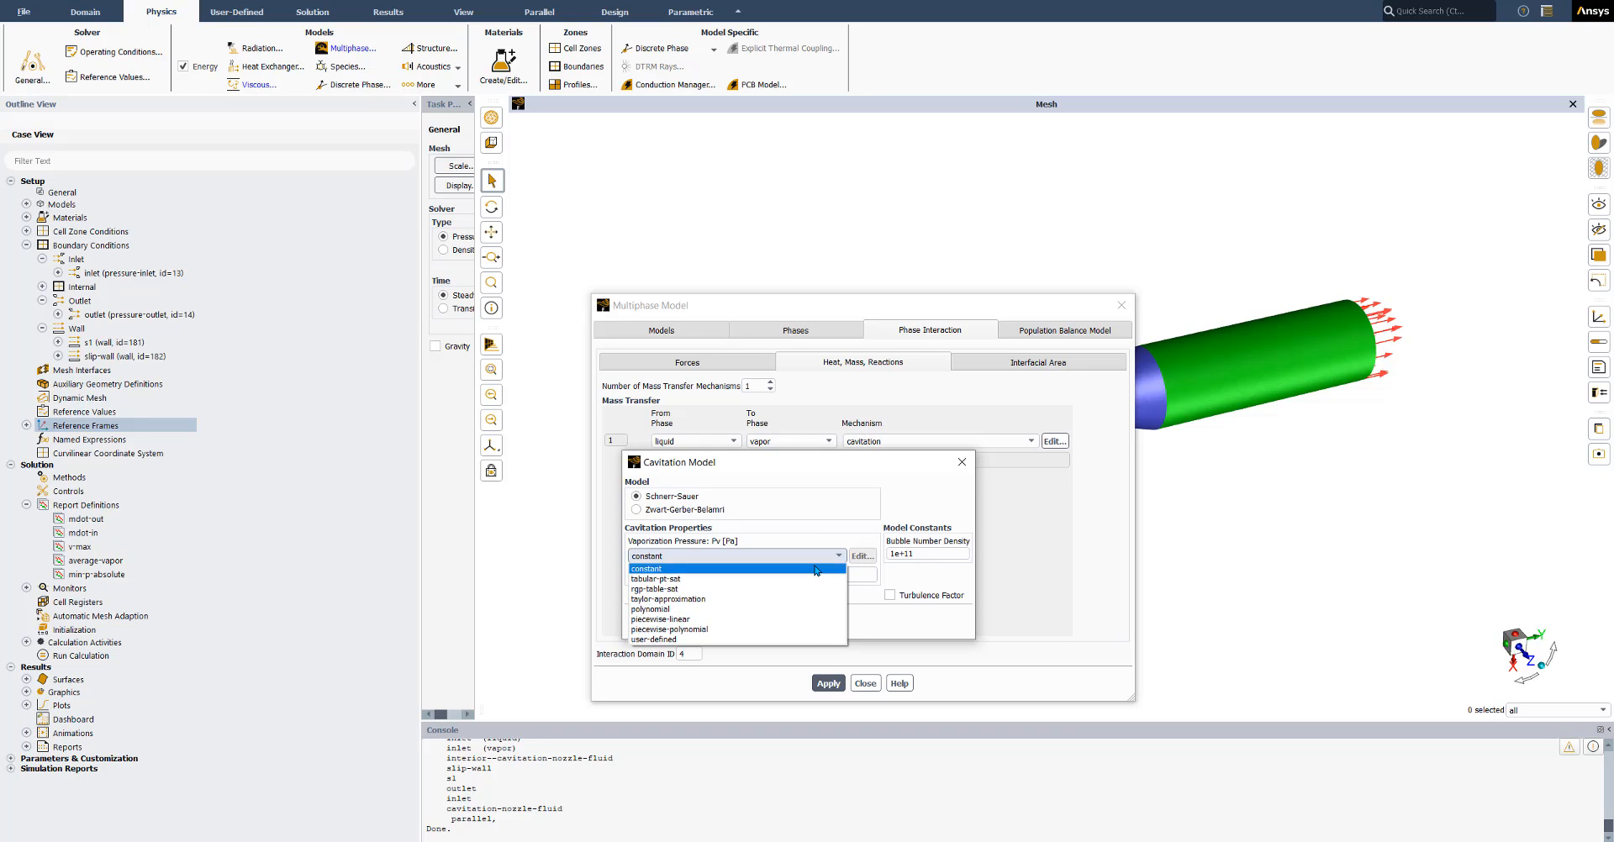
left_click(645, 568)
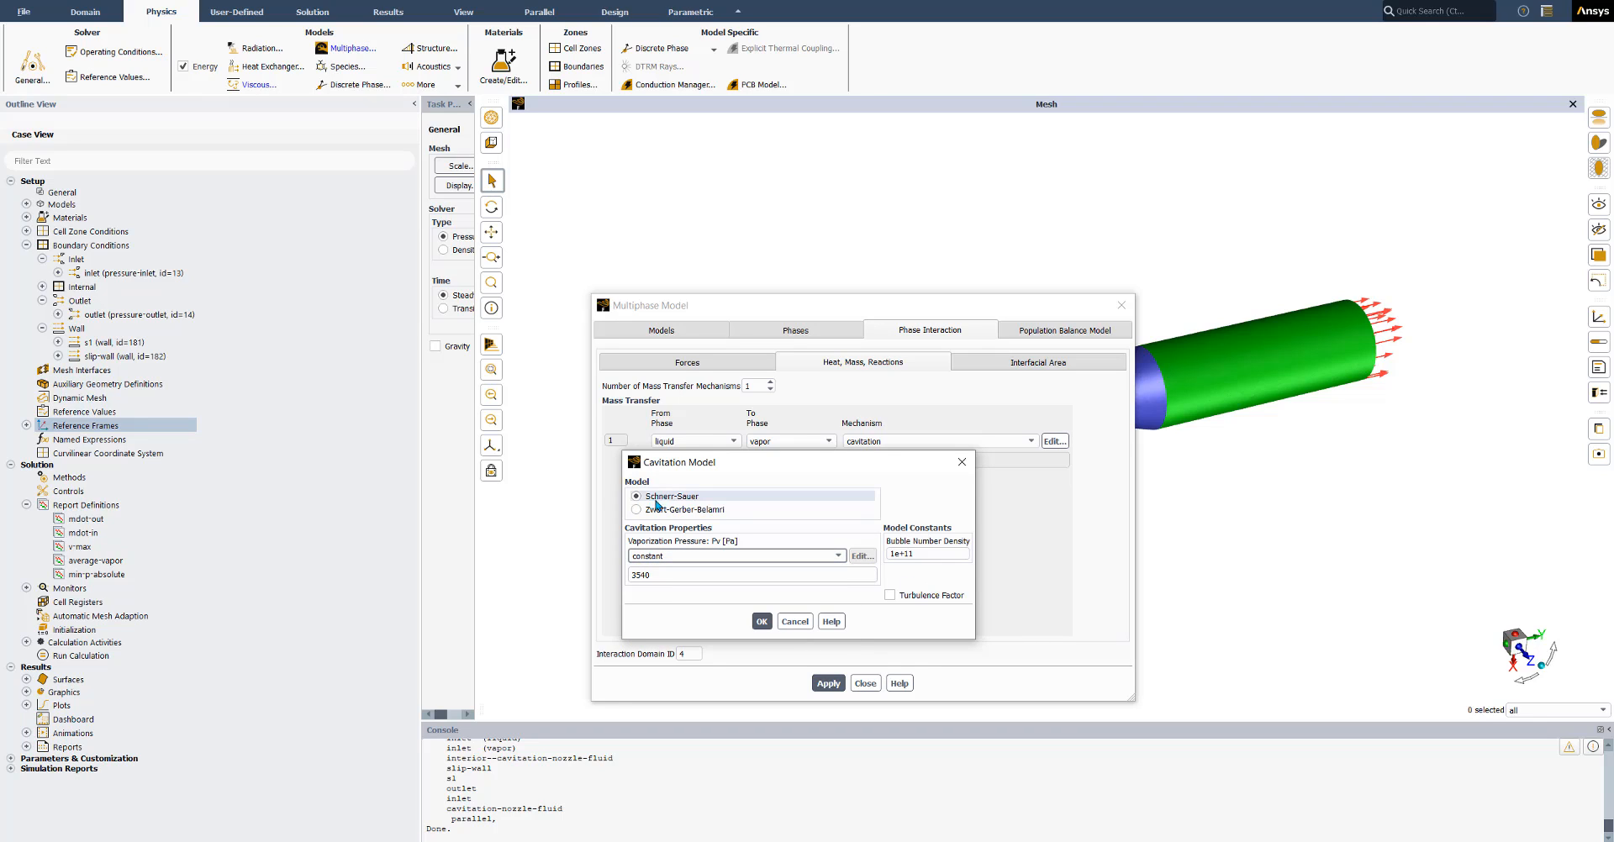
mouse_move(744, 504)
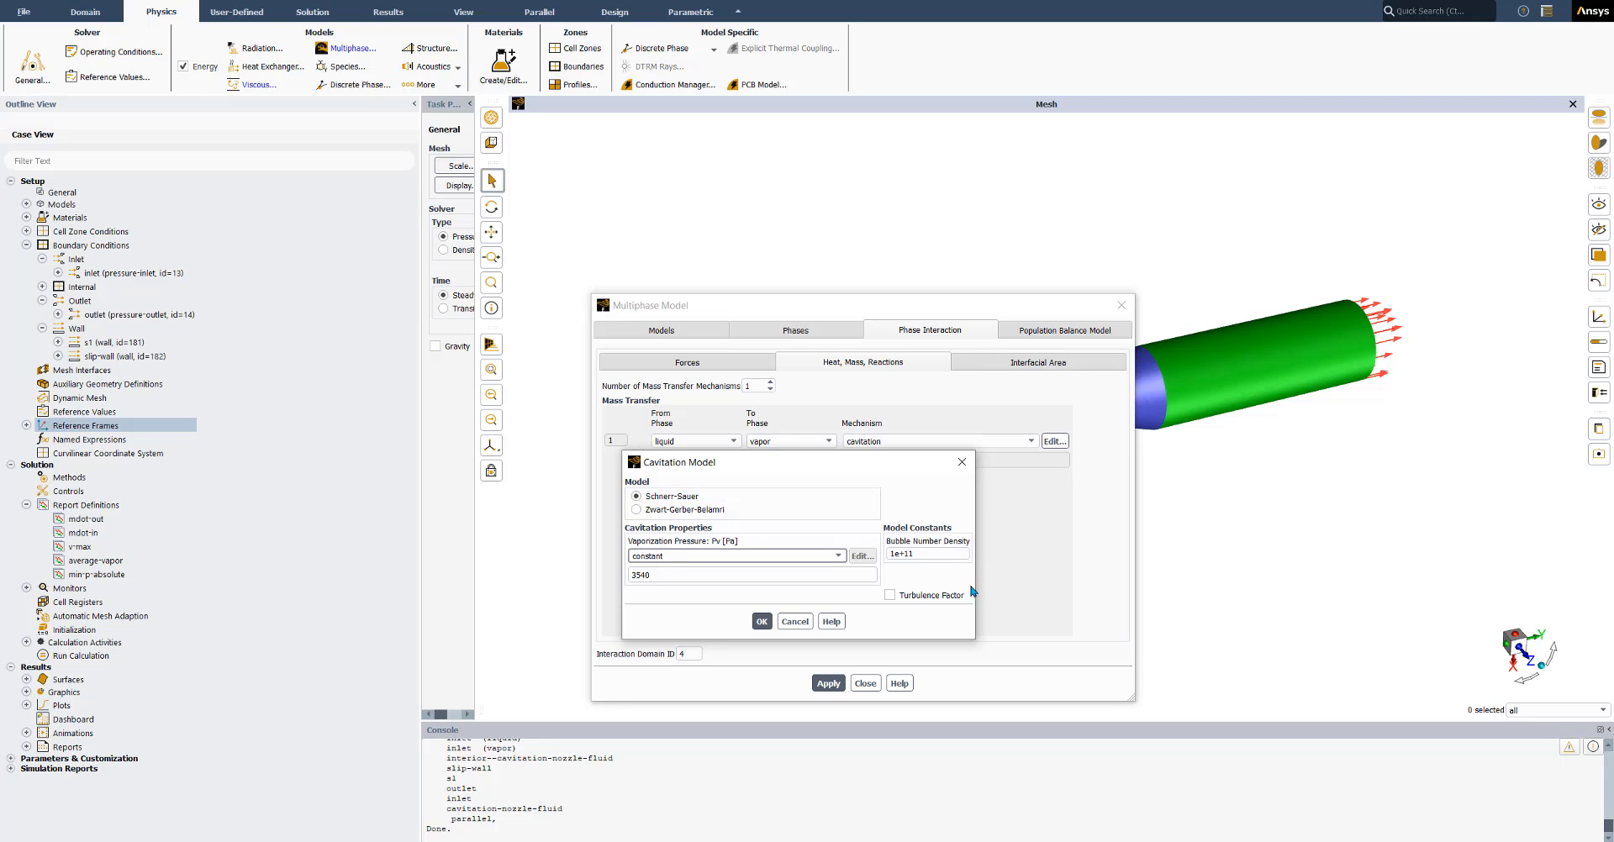
mouse_move(960, 593)
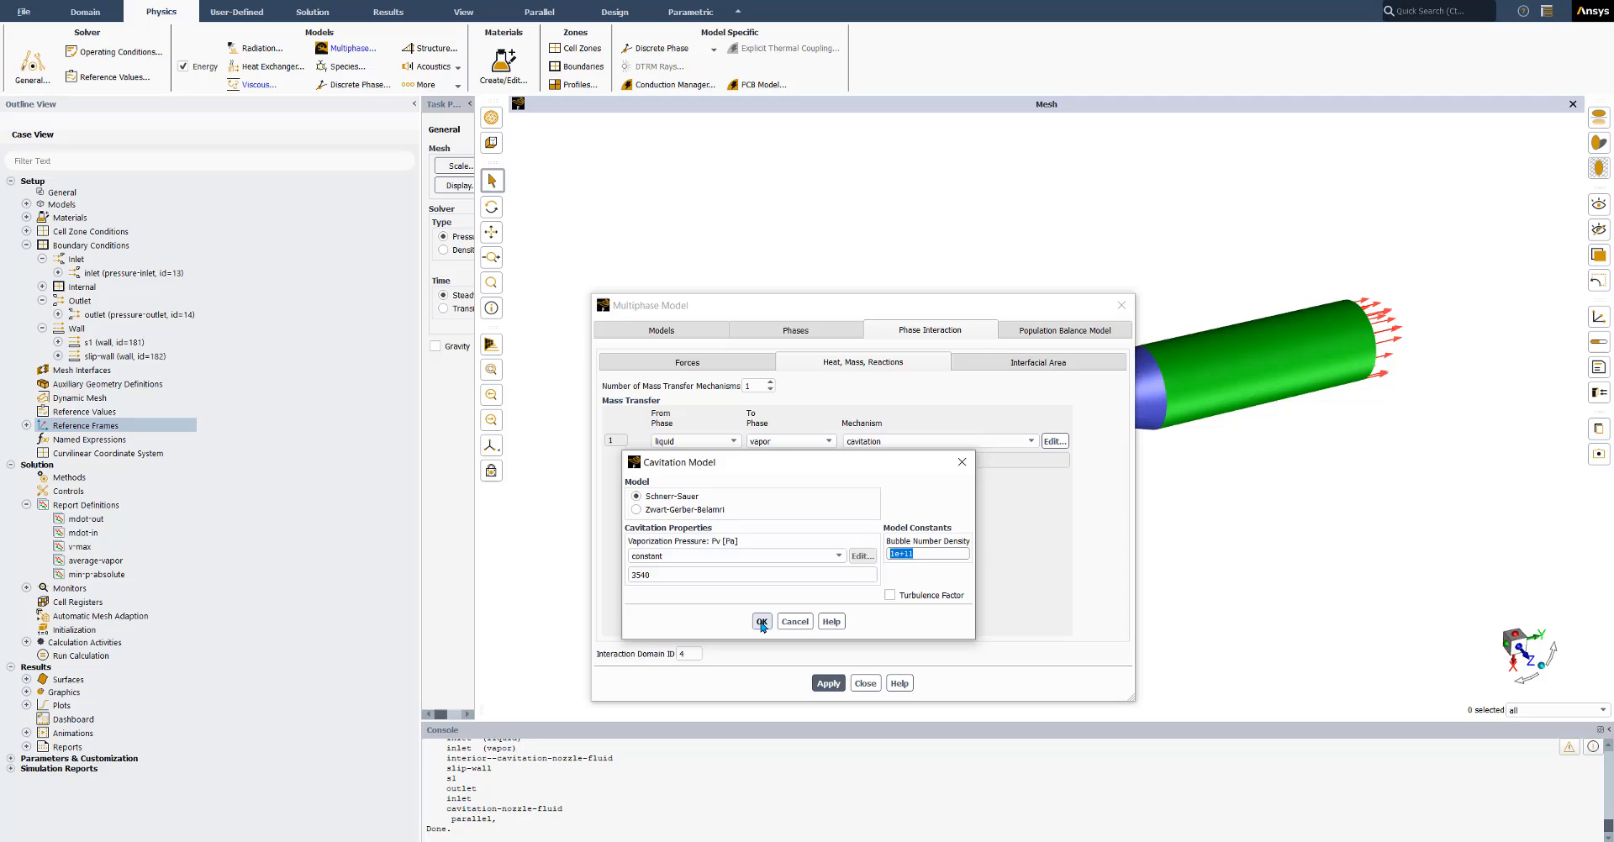
left_click(759, 622)
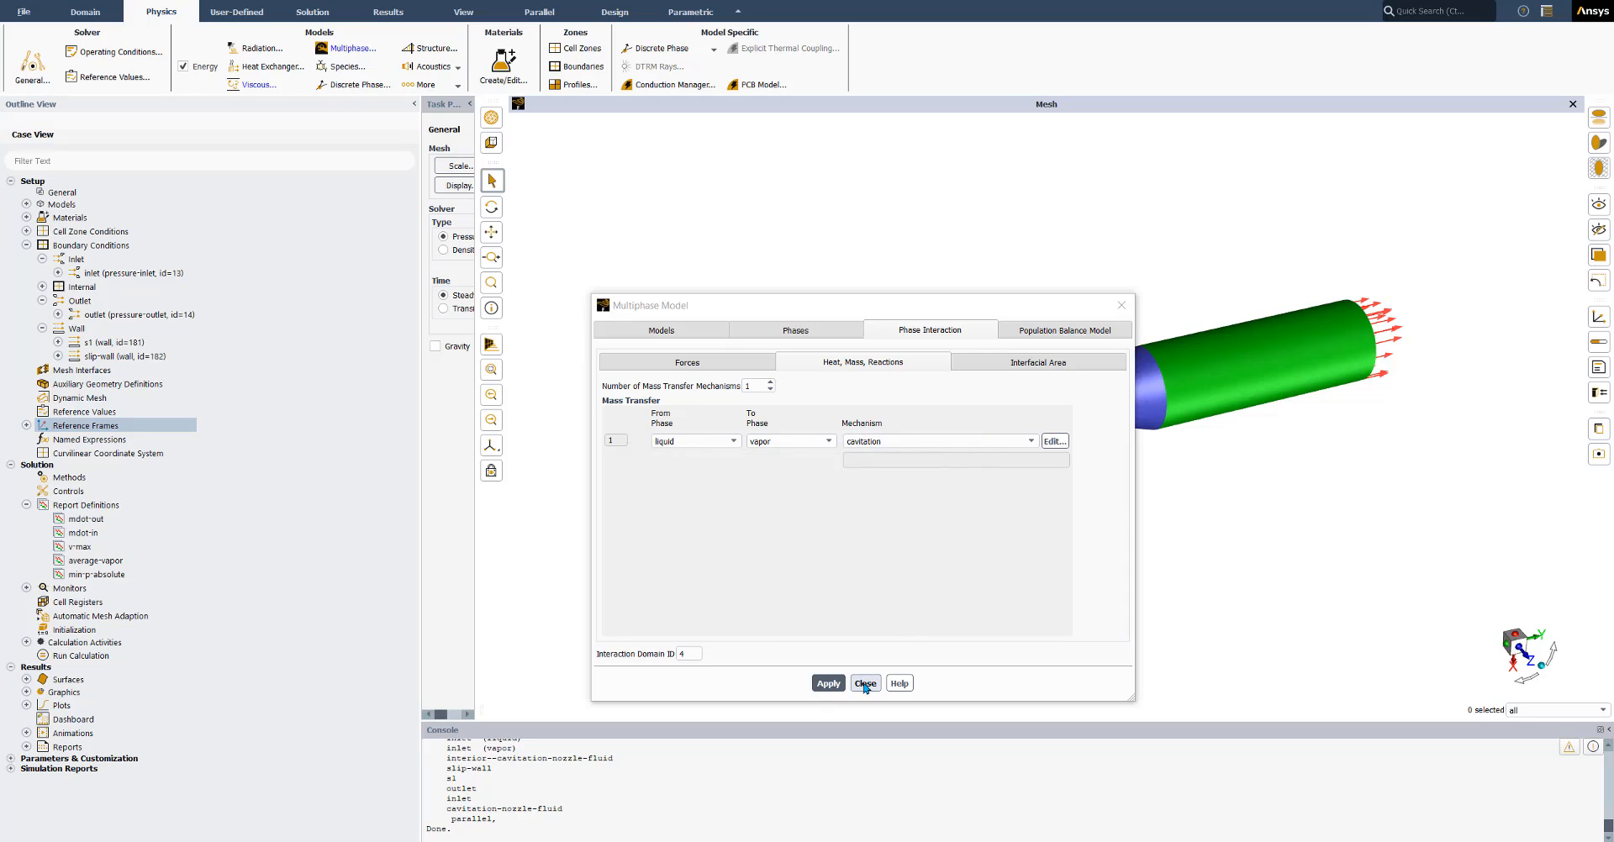
Review the inlet pressure boundary: 100000 Pa gauge total pressure, normal to boundary, per phase.
left_click(864, 683)
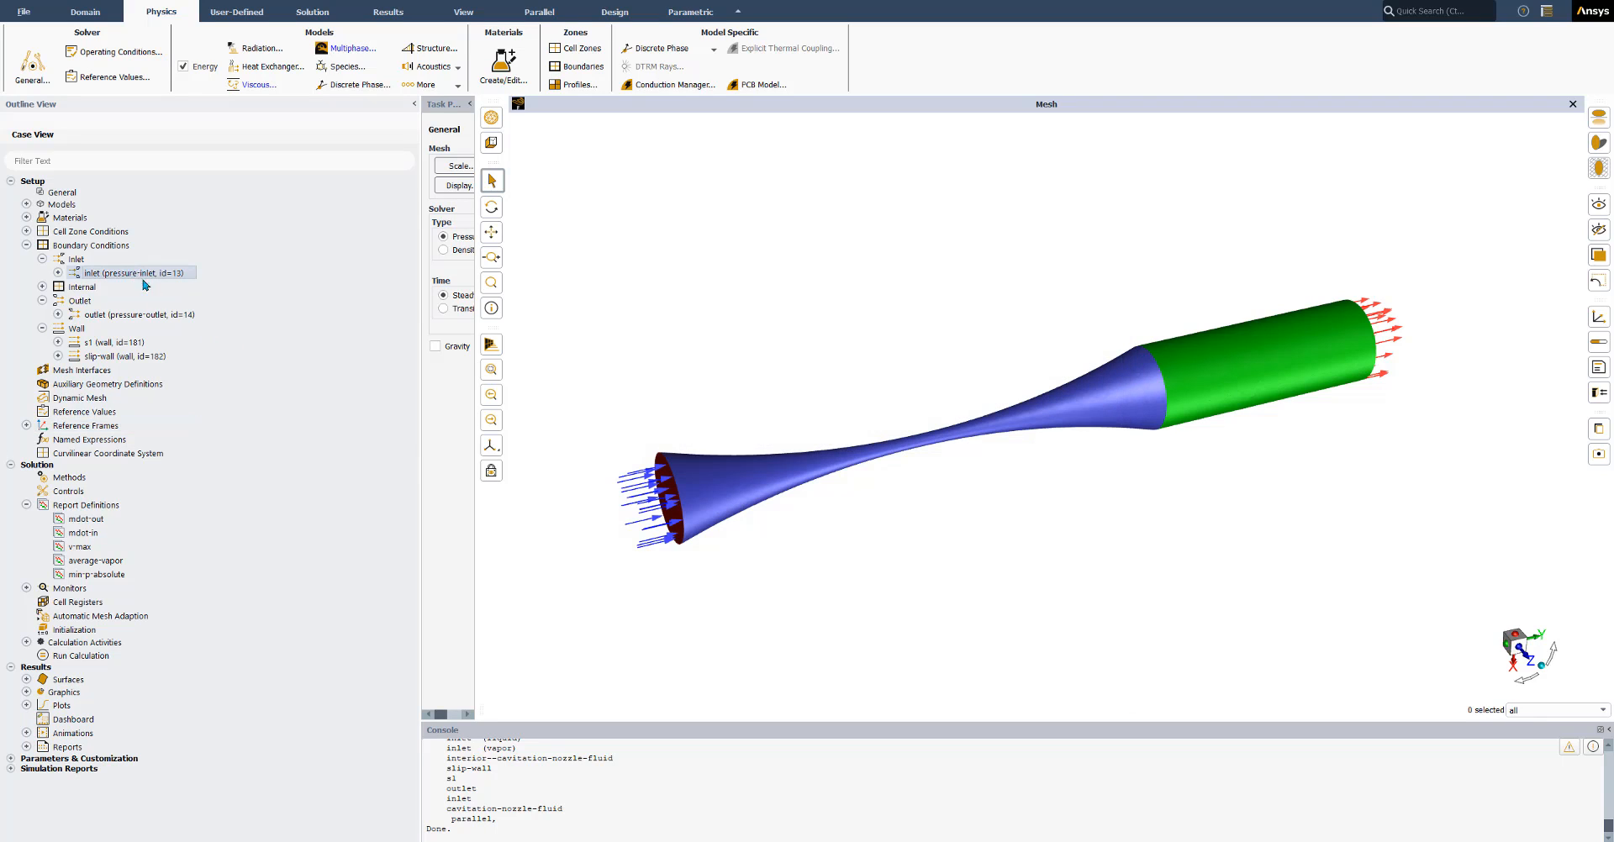
left_click(135, 315)
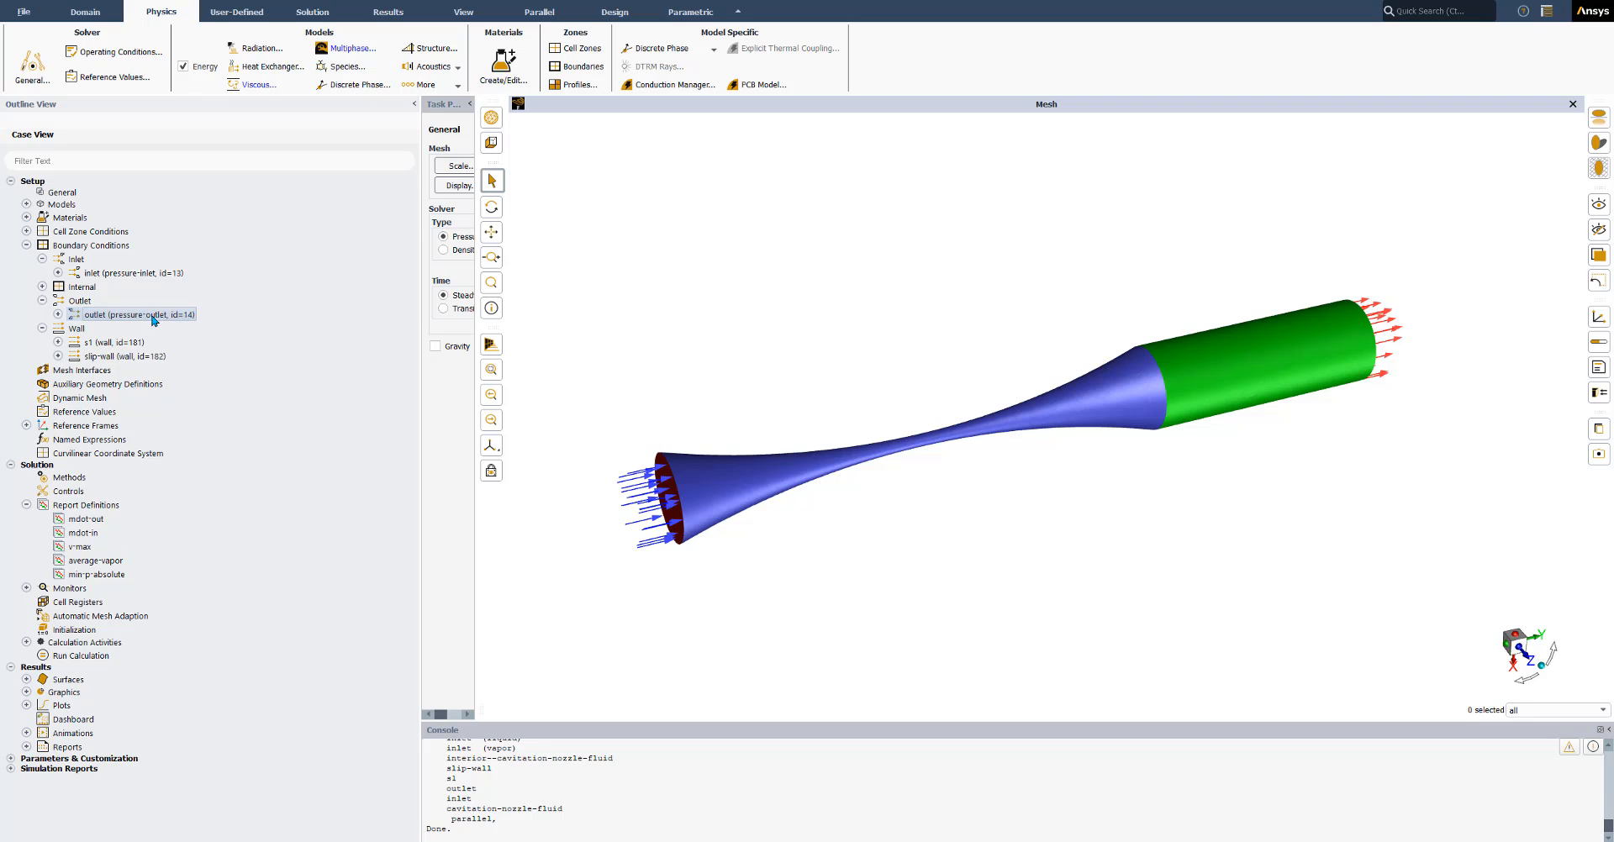
double_click(131, 272)
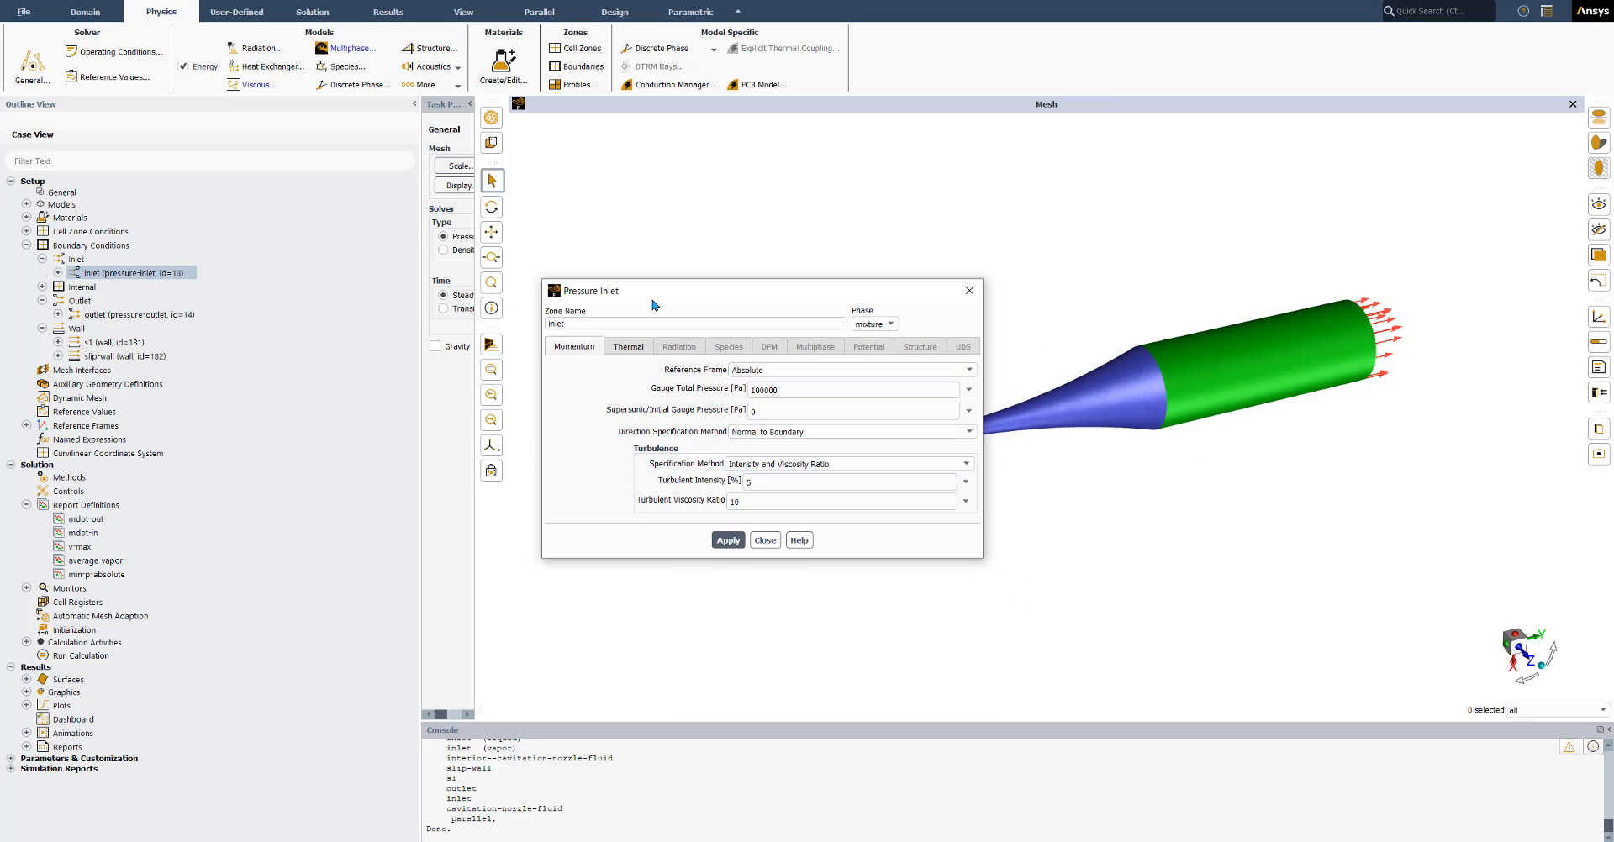
mouse_move(943, 312)
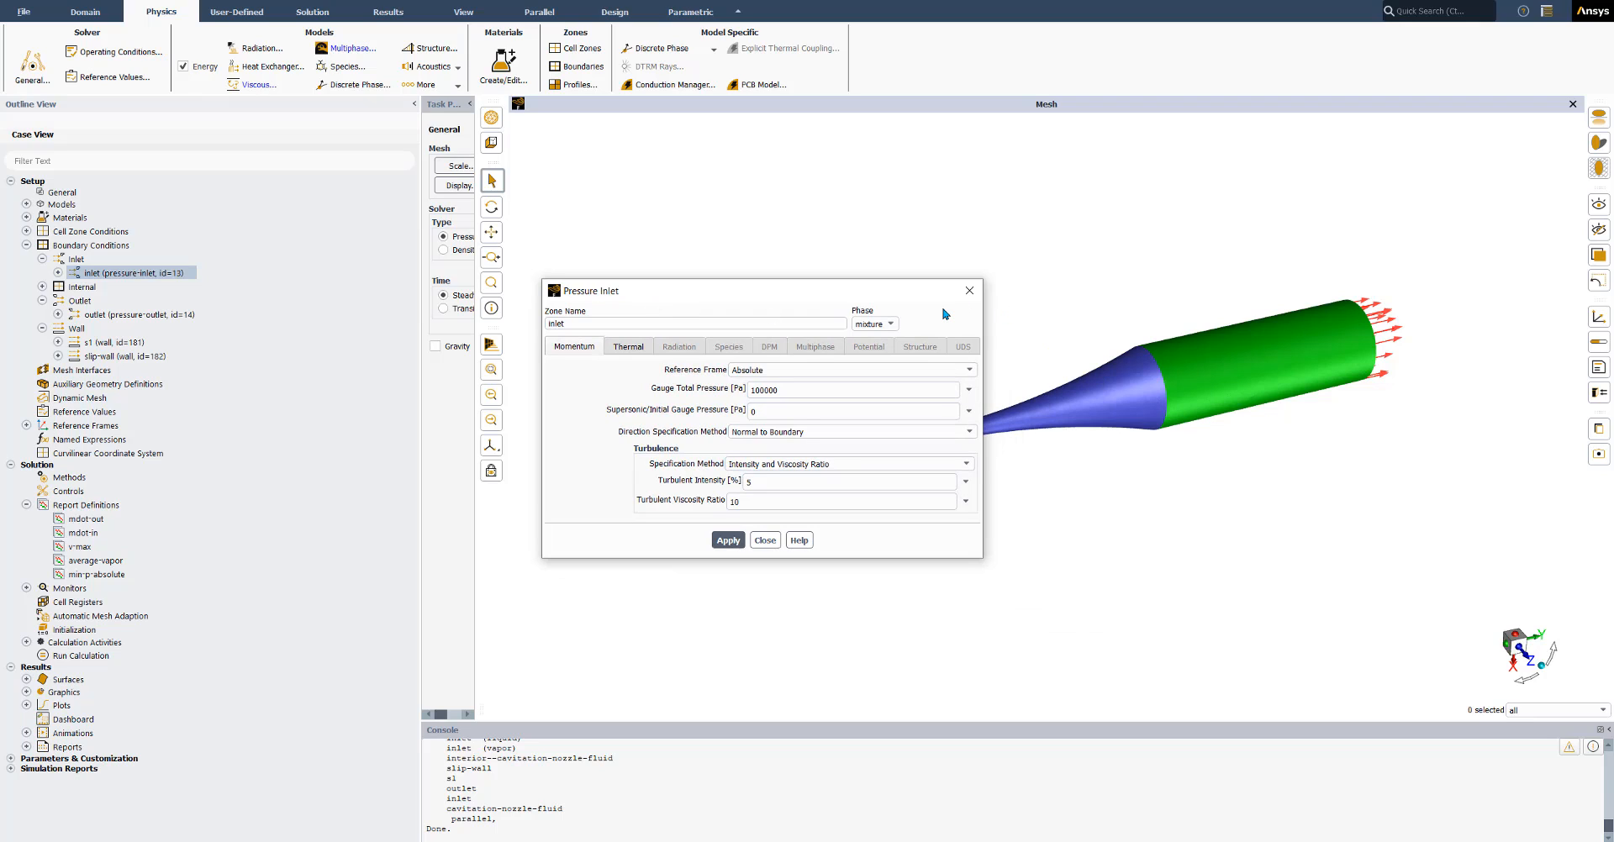
left_click(890, 324)
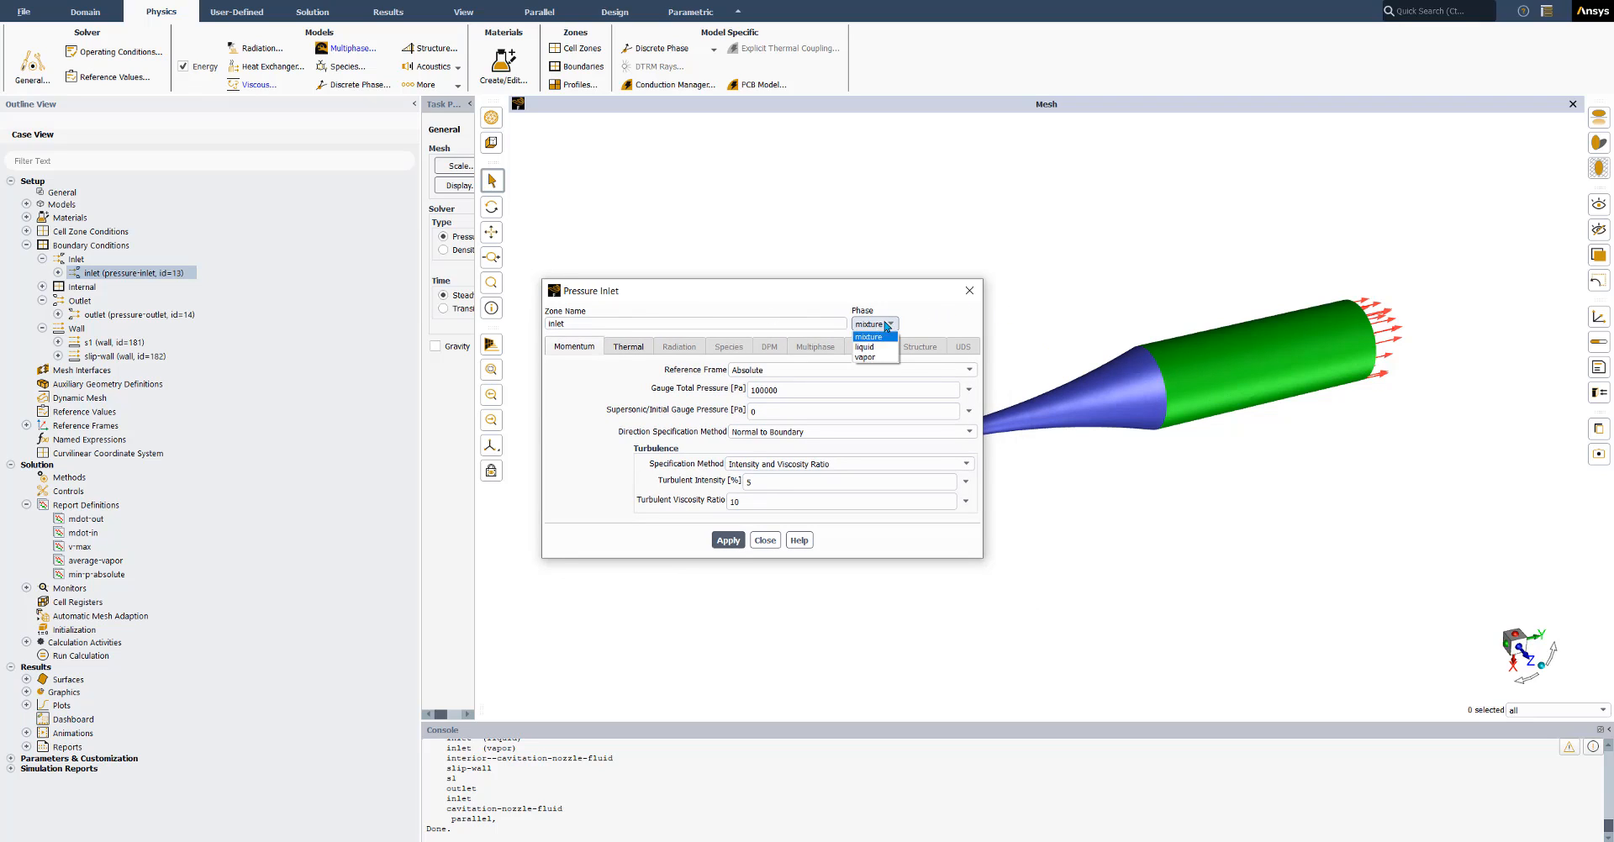
left_click(874, 323)
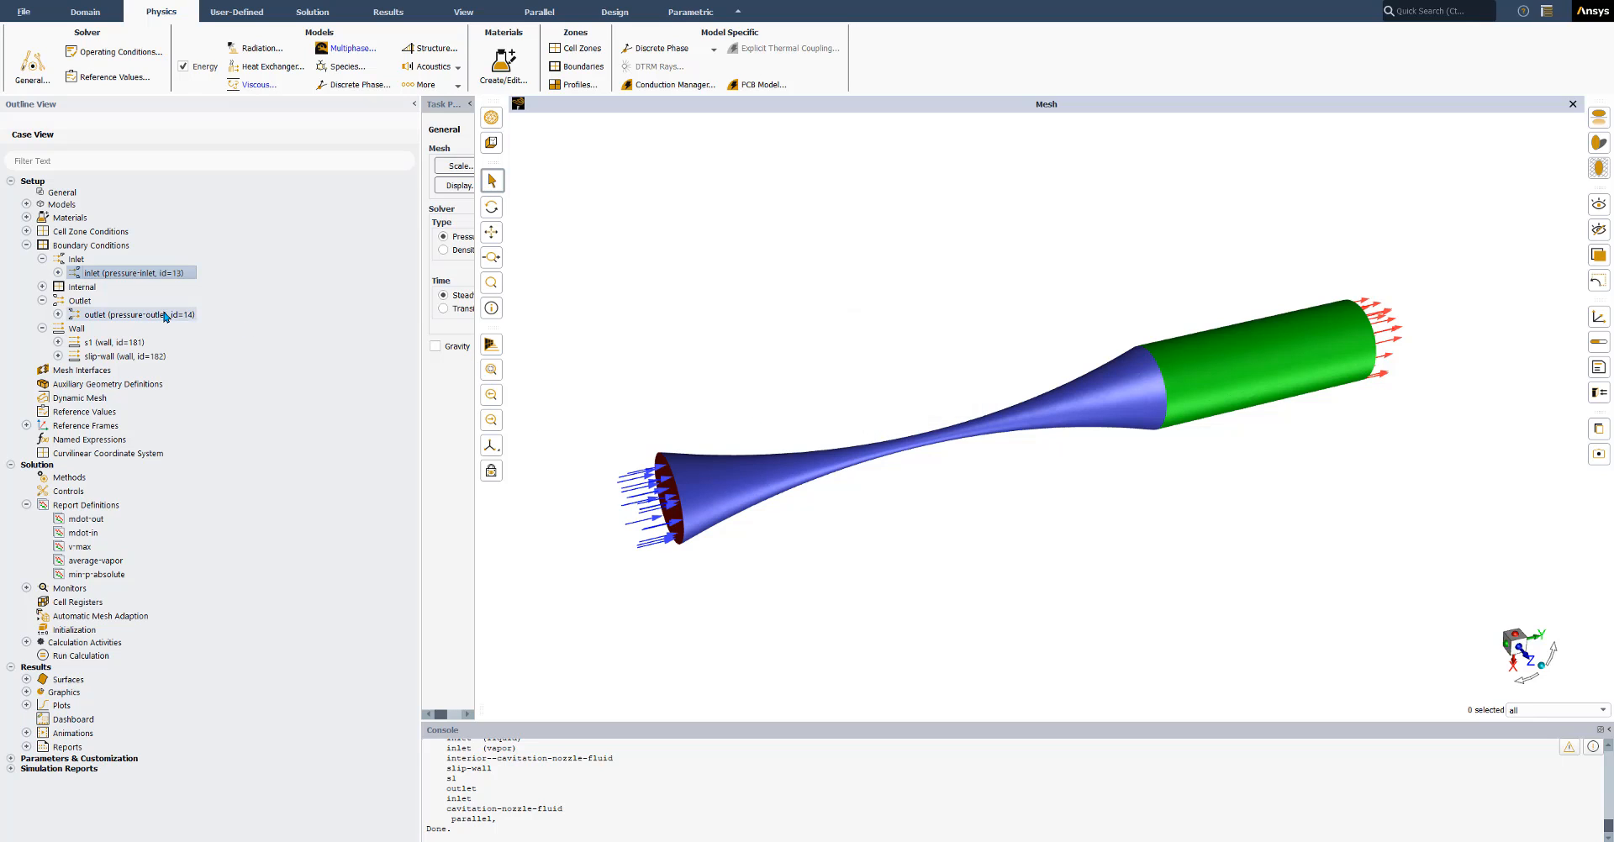
Review the outlet: 0 Pa gauge pressure and vapor volume fraction from neighboring cell.
double_click(134, 315)
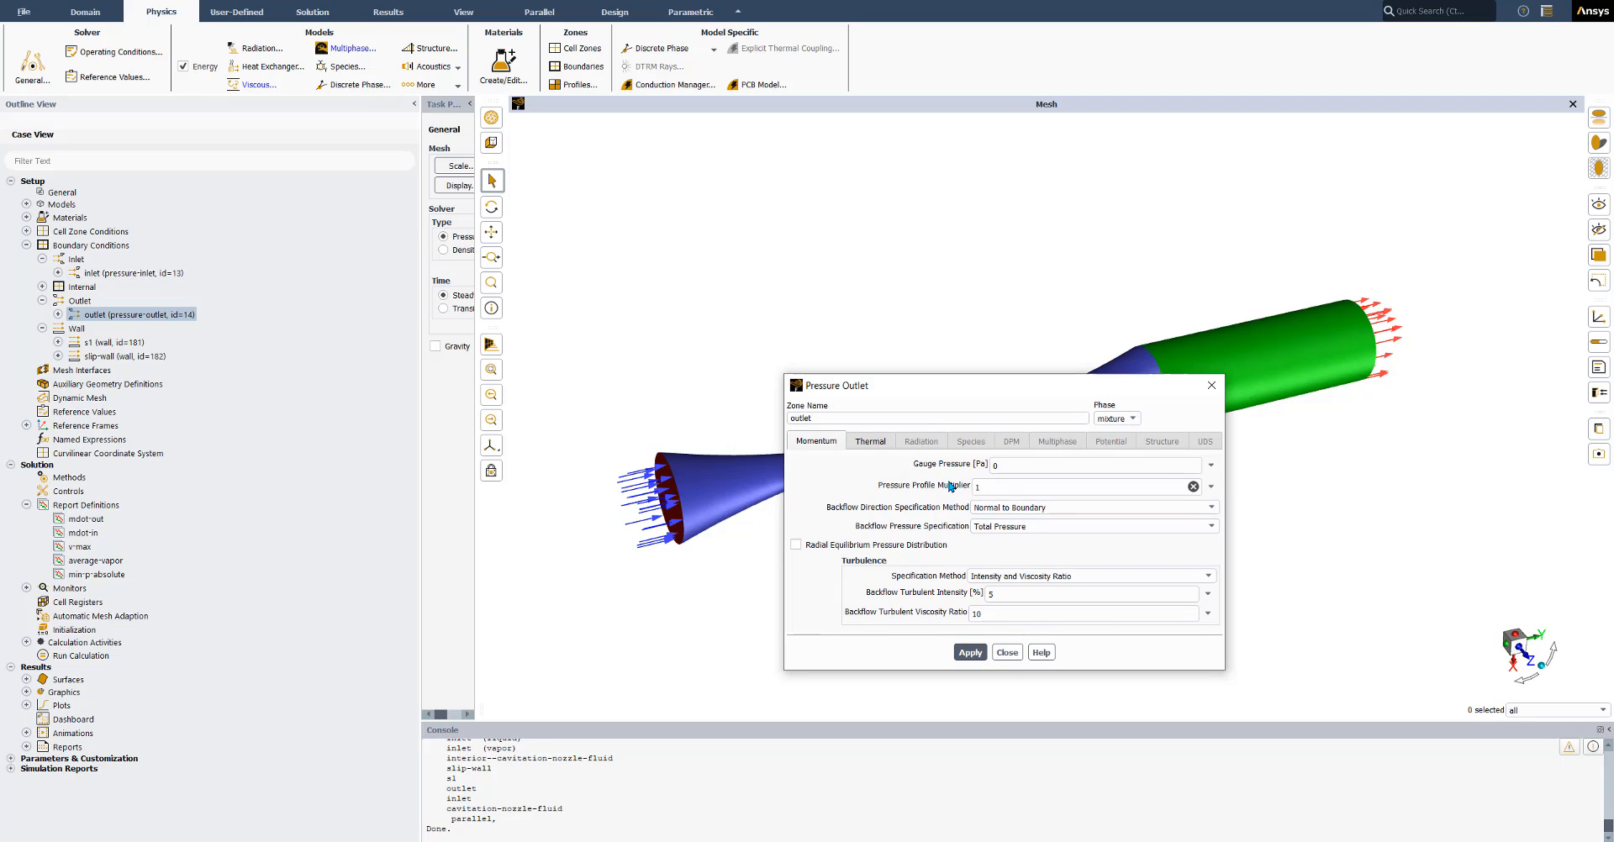
left_click(1056, 441)
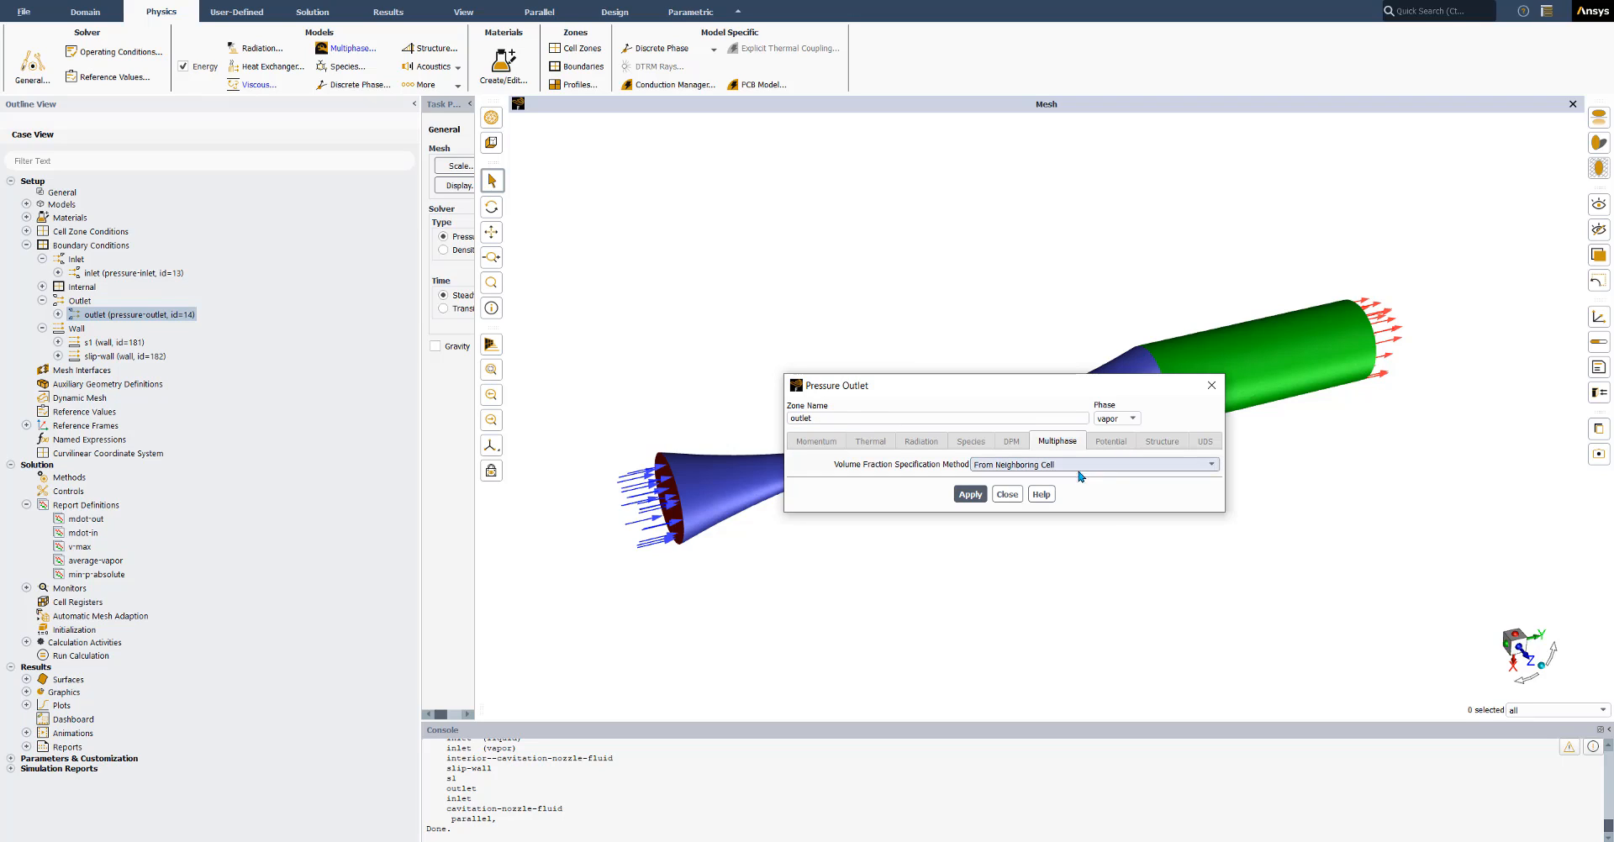
mouse_move(1116, 471)
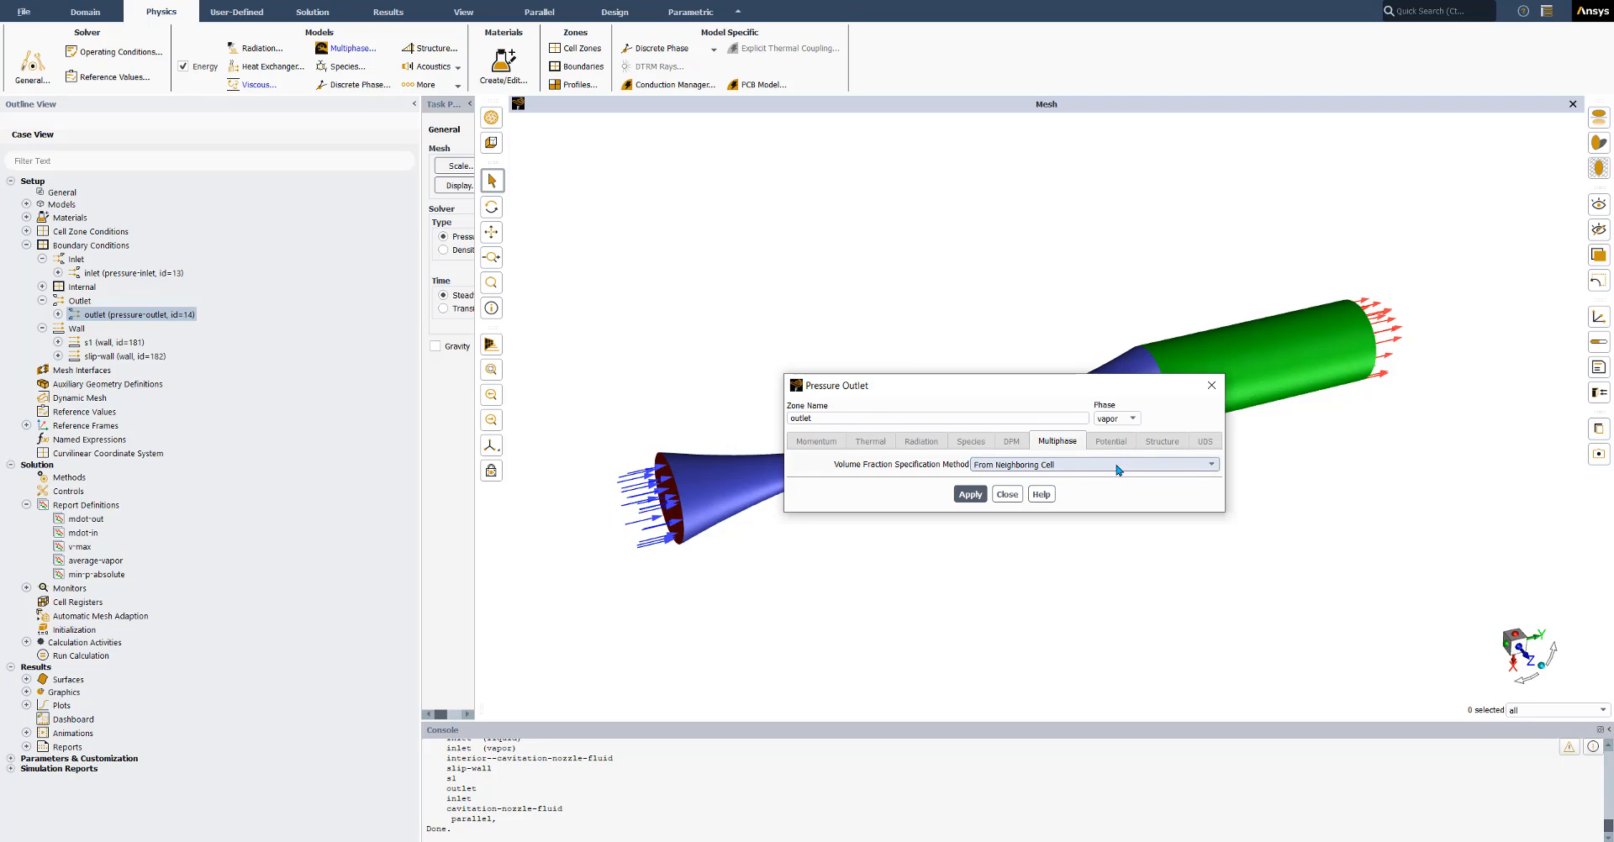
left_click(1210, 464)
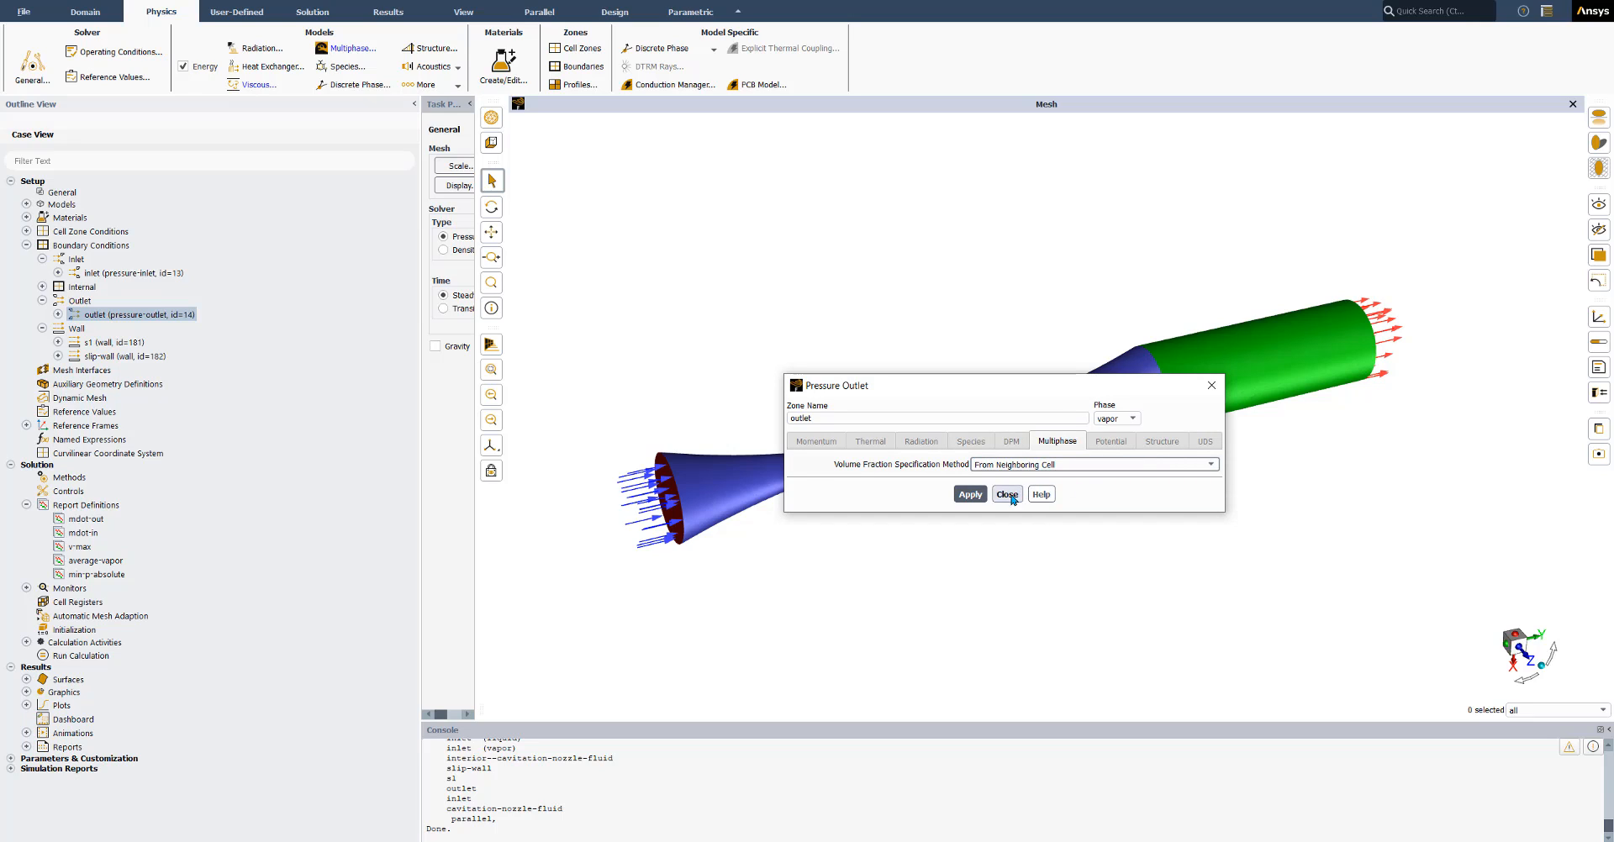
left_click(1005, 494)
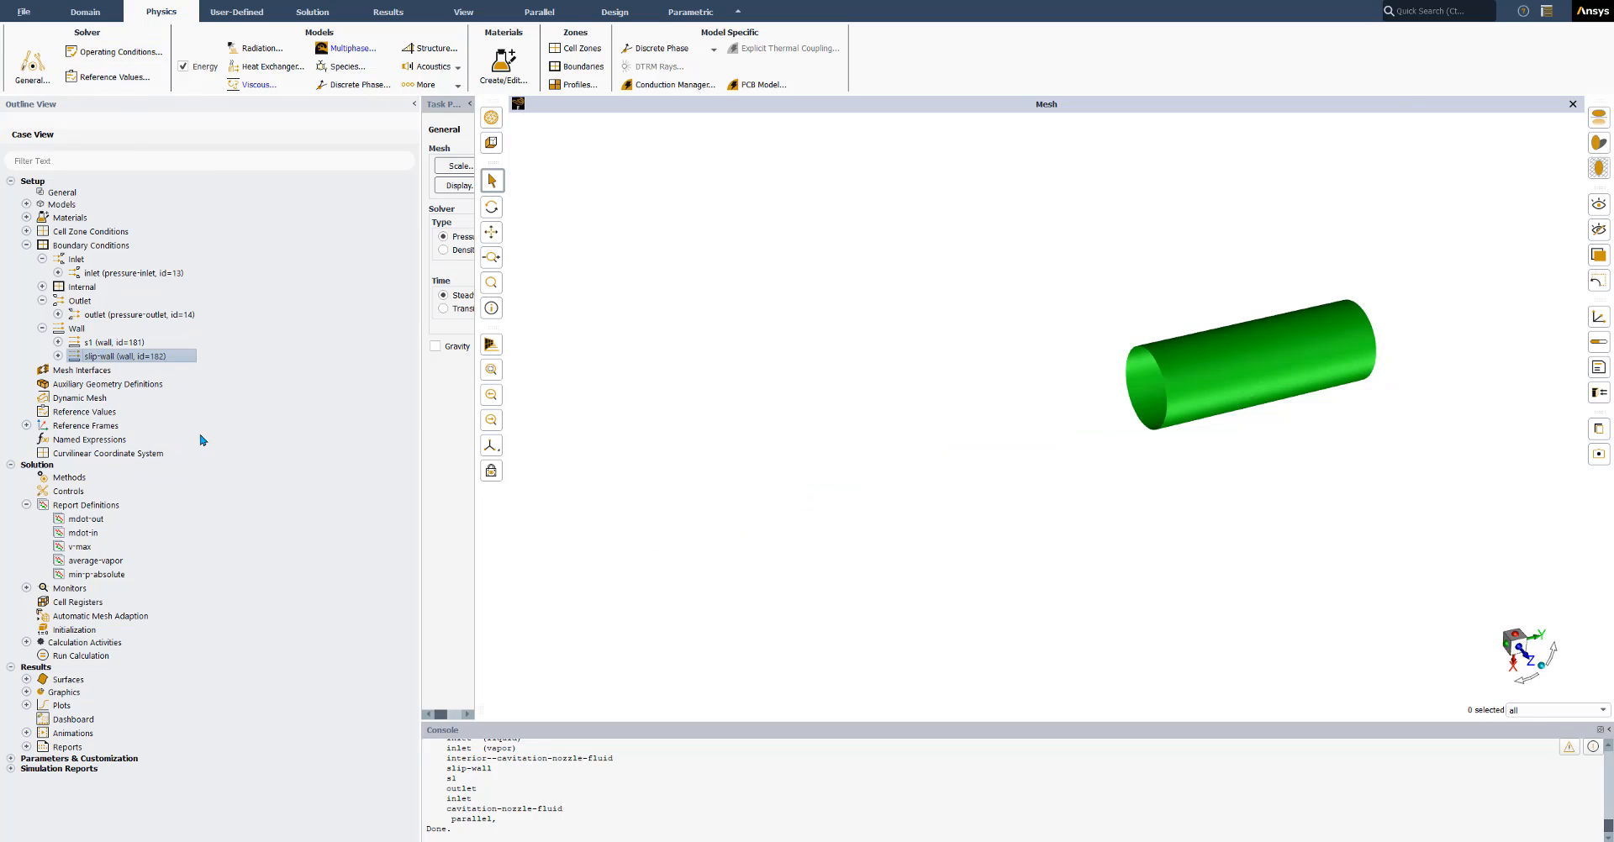
Look over the v-max, min-p-absolute, average-vapor, mdot-out and mdot-in report definitions.
left_click(80, 547)
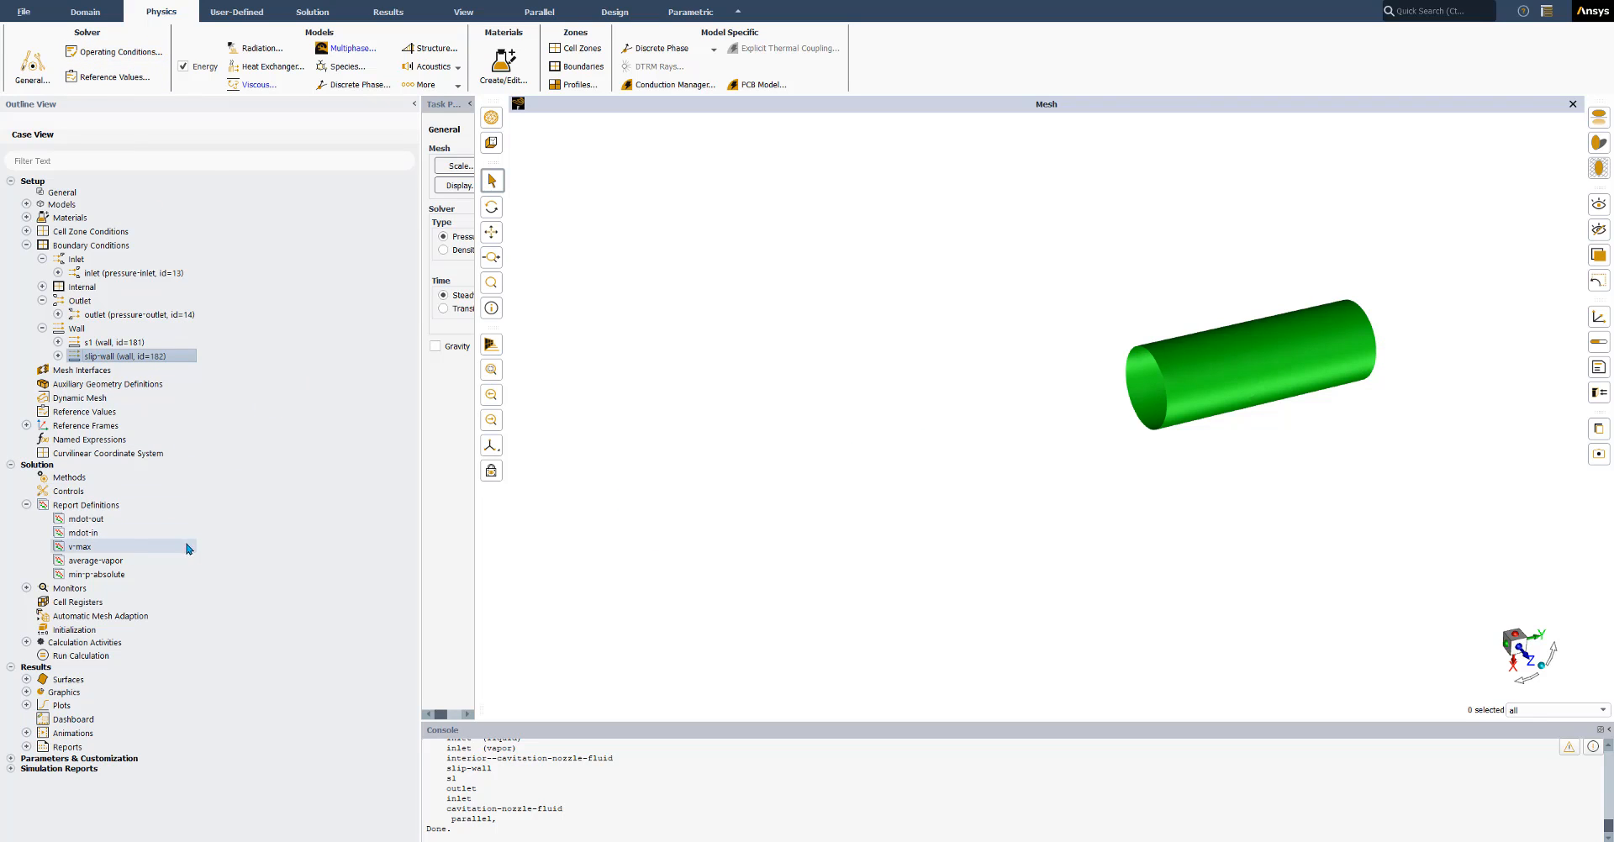
left_click(98, 575)
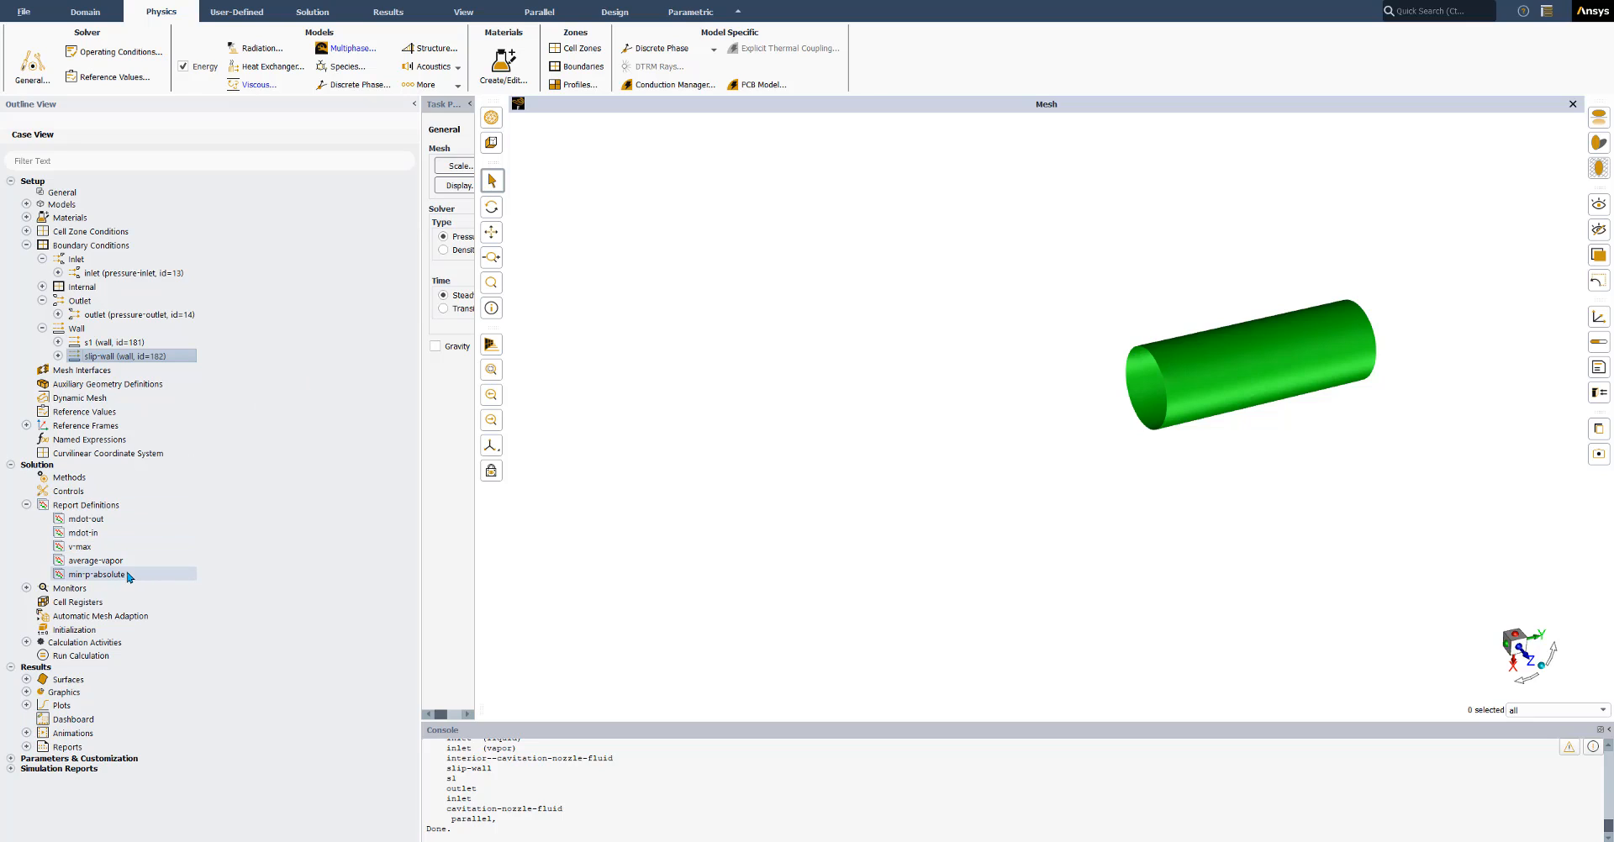
left_click(96, 560)
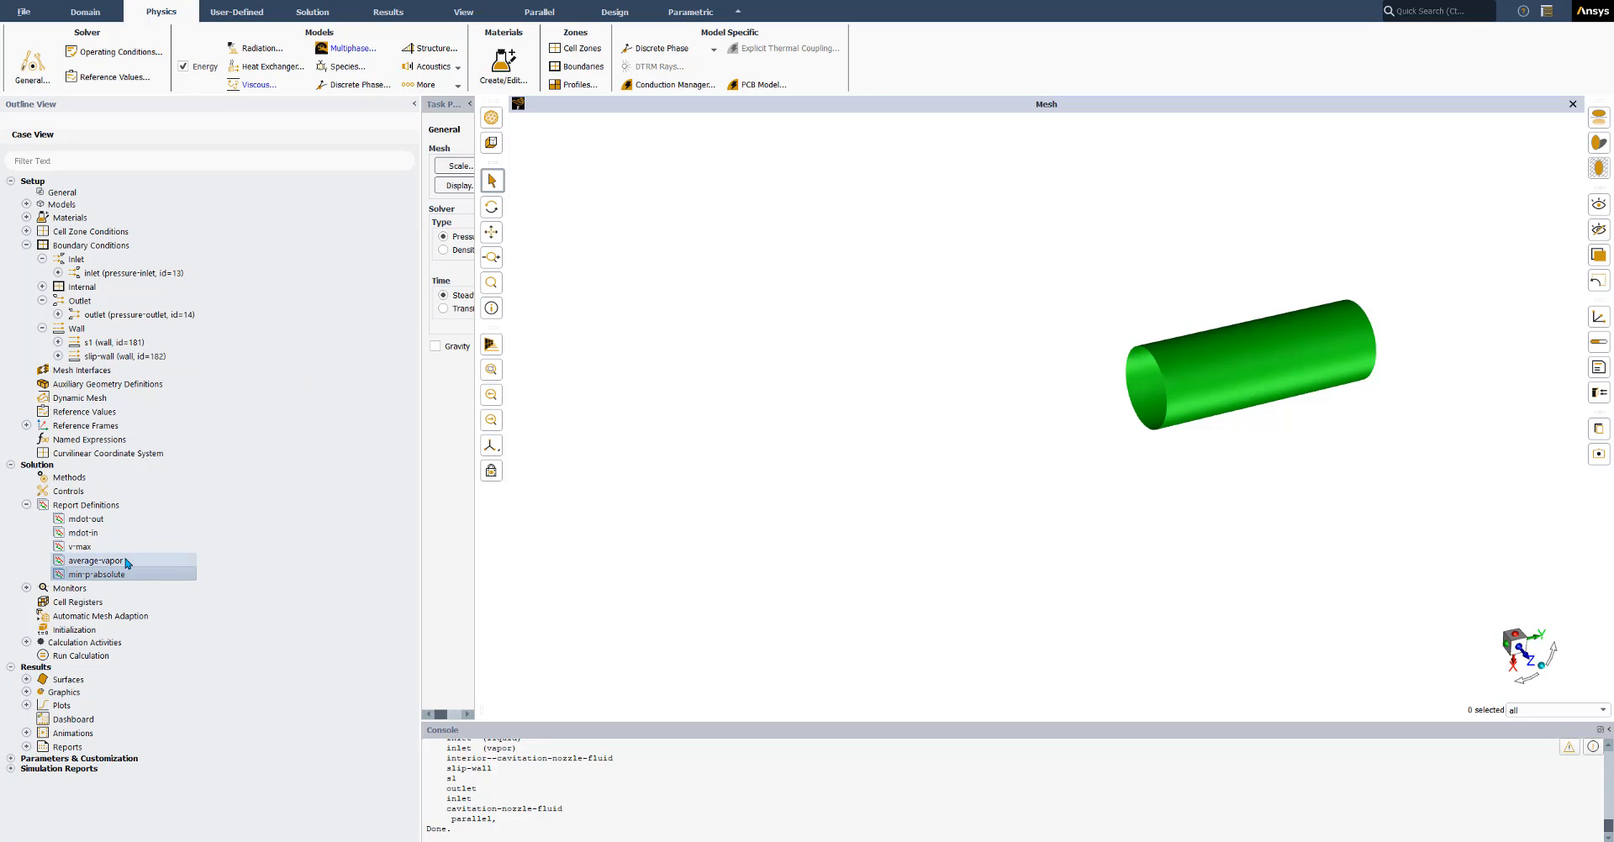
left_click(113, 546)
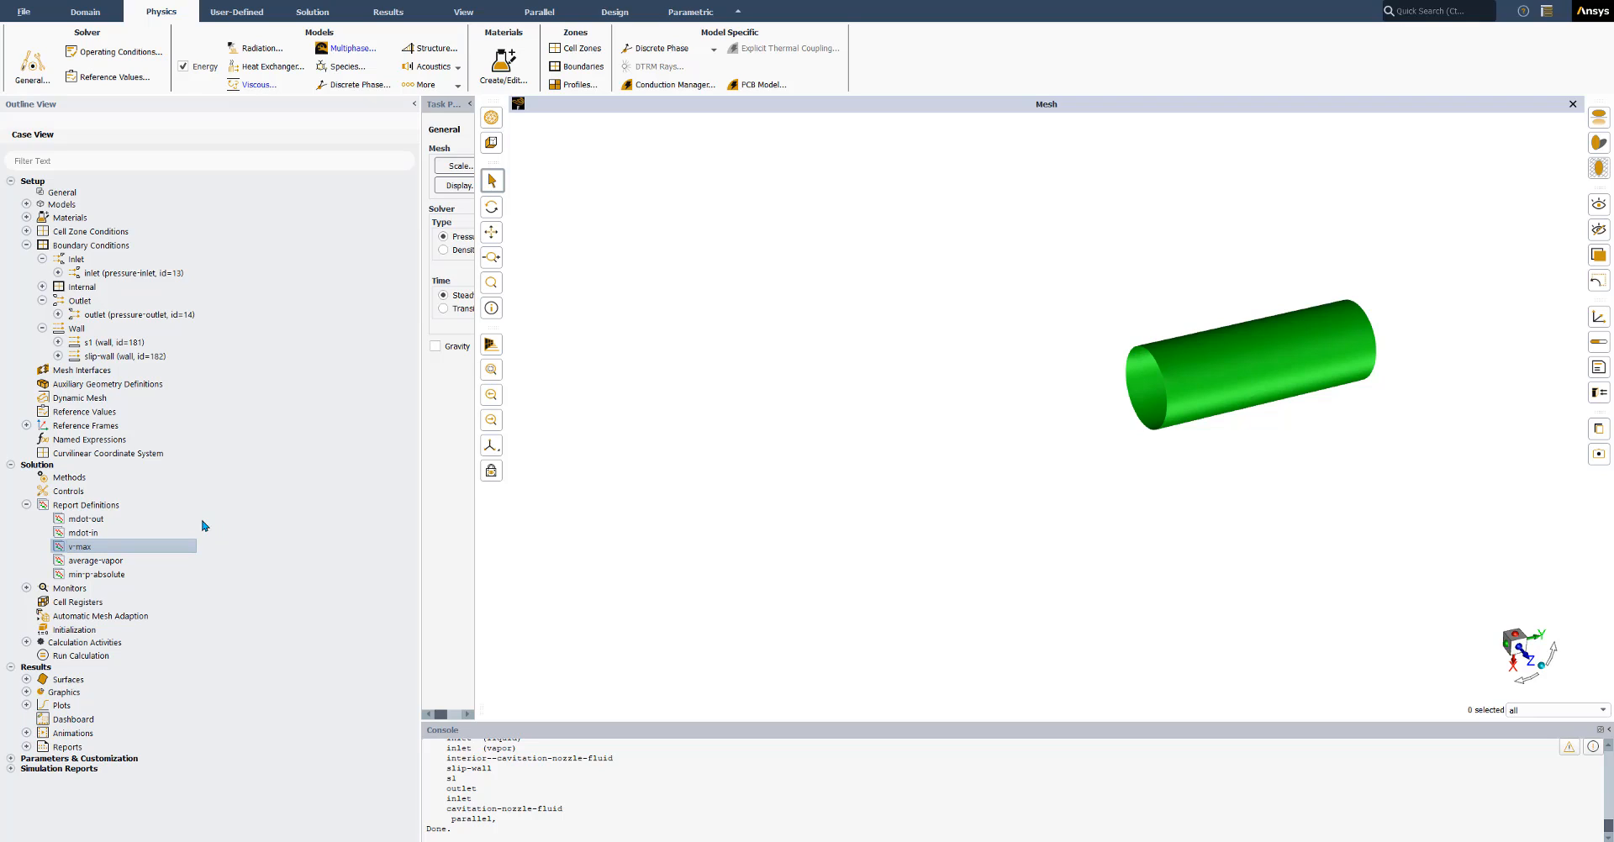
mouse_move(205, 538)
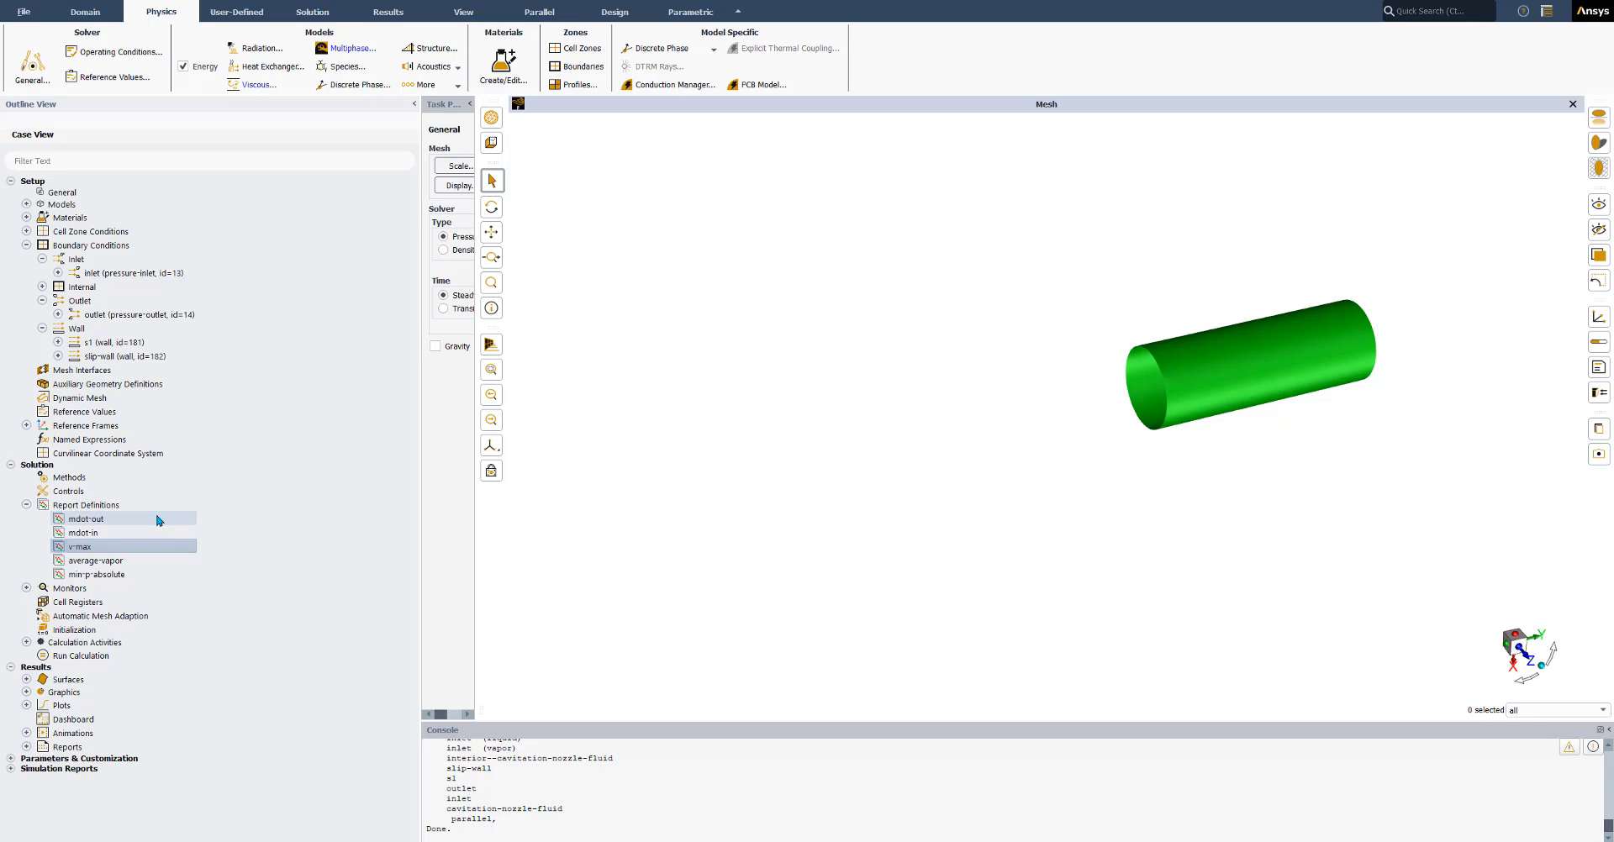
left_click(85, 519)
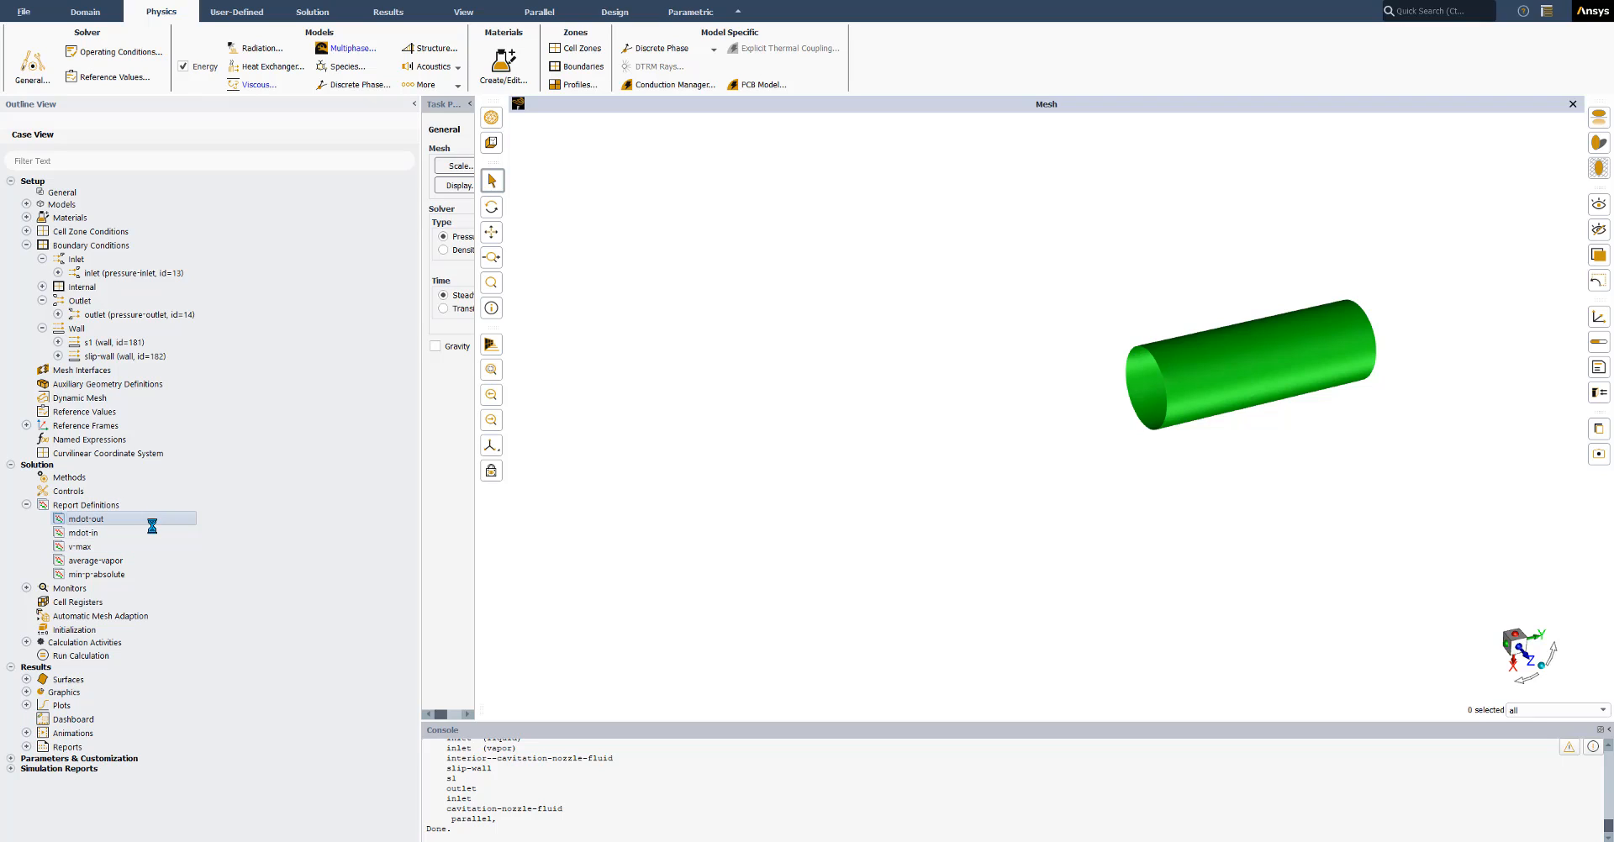
left_click(84, 533)
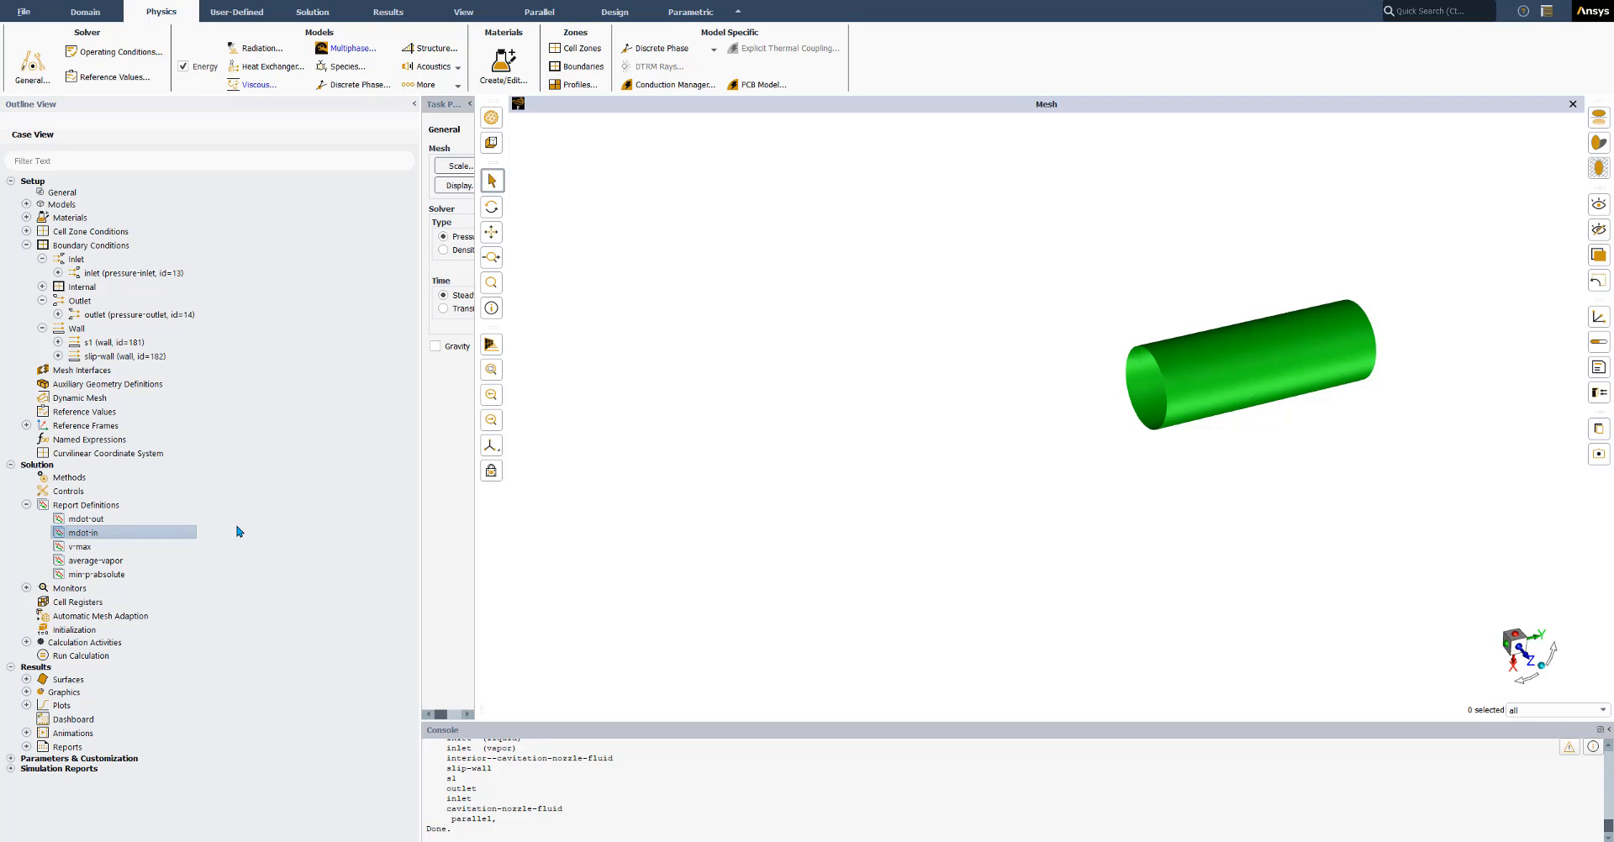
left_click(313, 12)
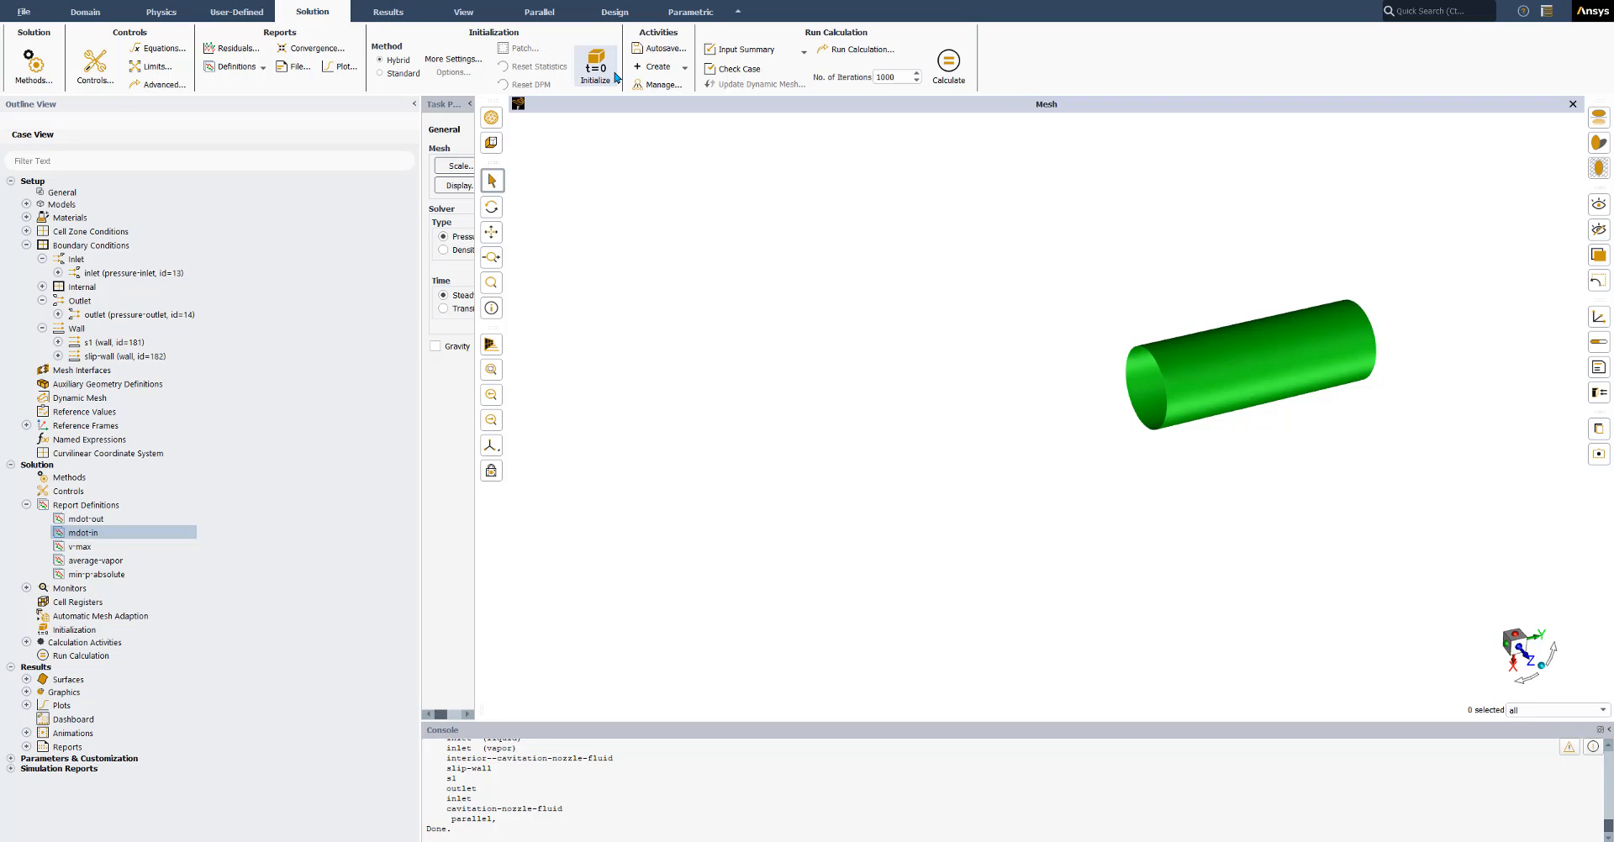
Run hybrid initialization and choose Y Velocity as the variable to patch.
left_click(593, 67)
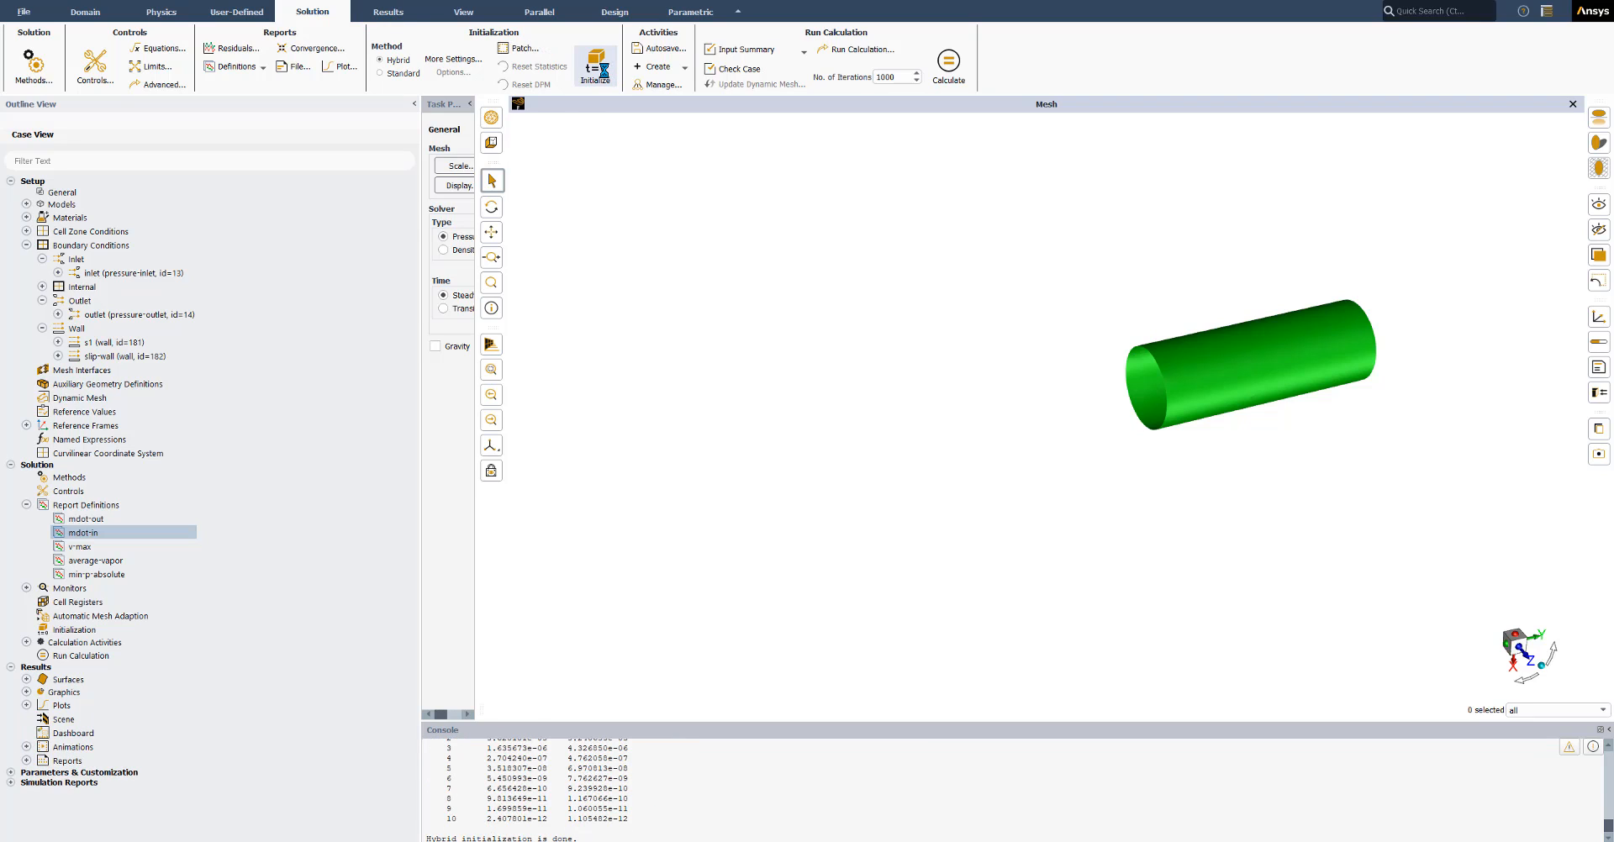
left_click(521, 47)
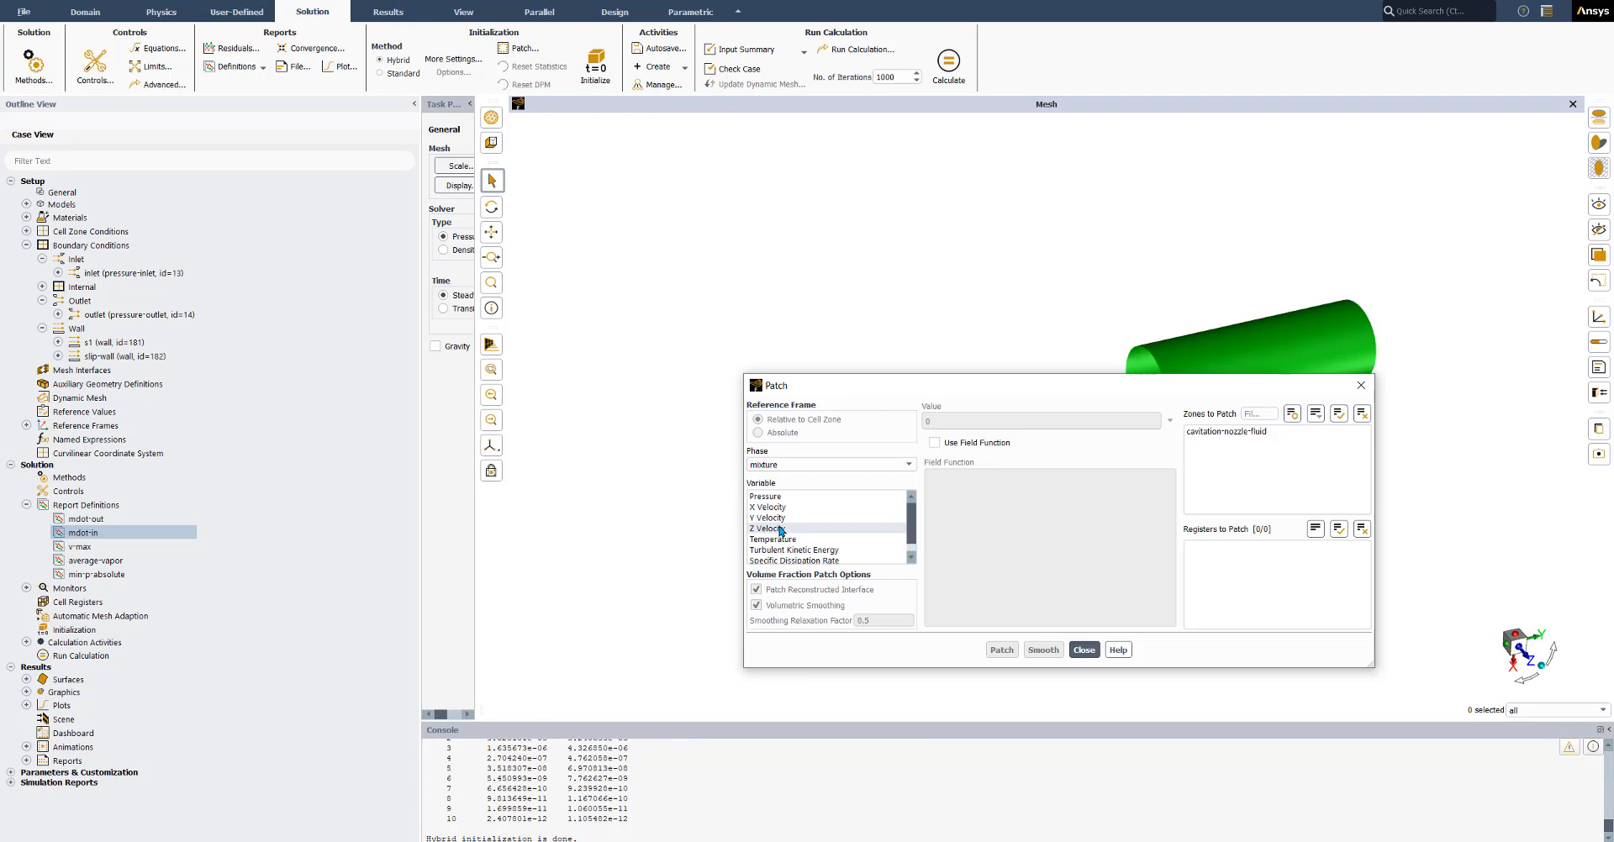
left_click(766, 516)
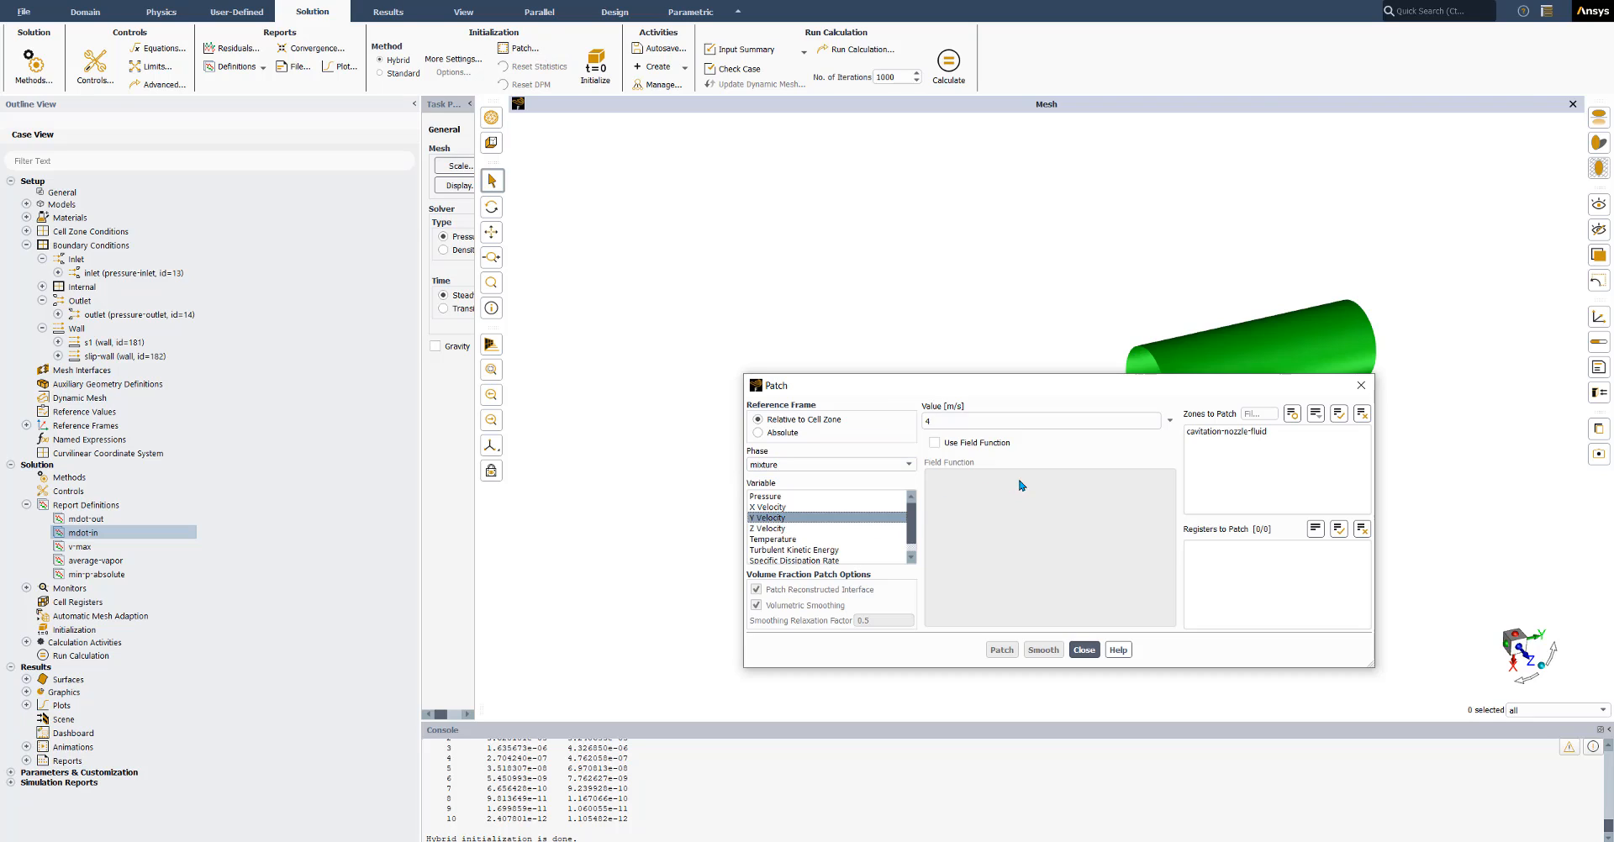